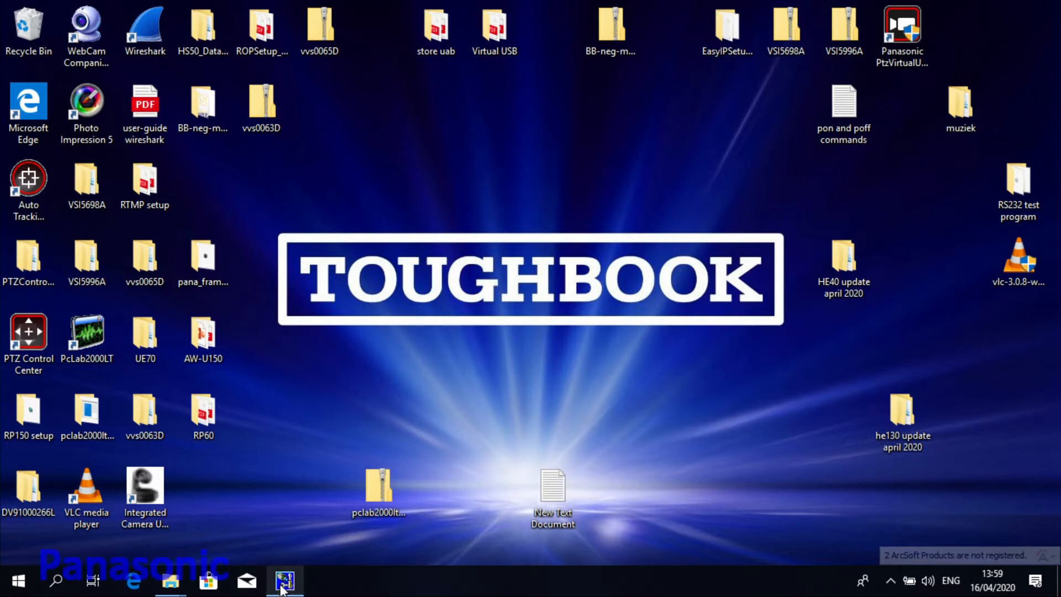
Step: Open Panasonic IP Setting Software to list the RP60 controller and AW-UE70 camera
click(284, 580)
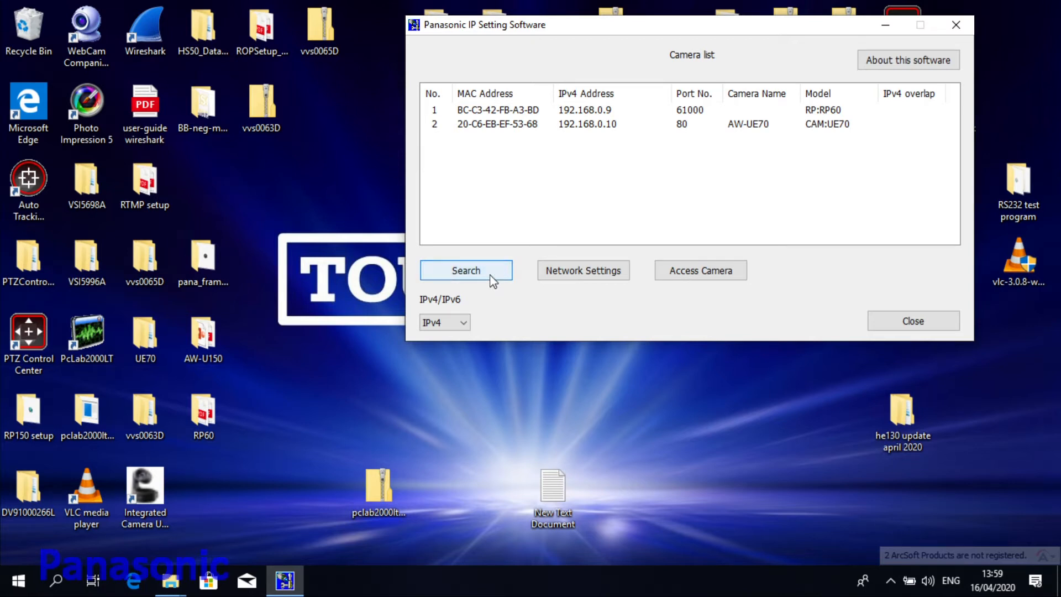
mouse_move(572, 155)
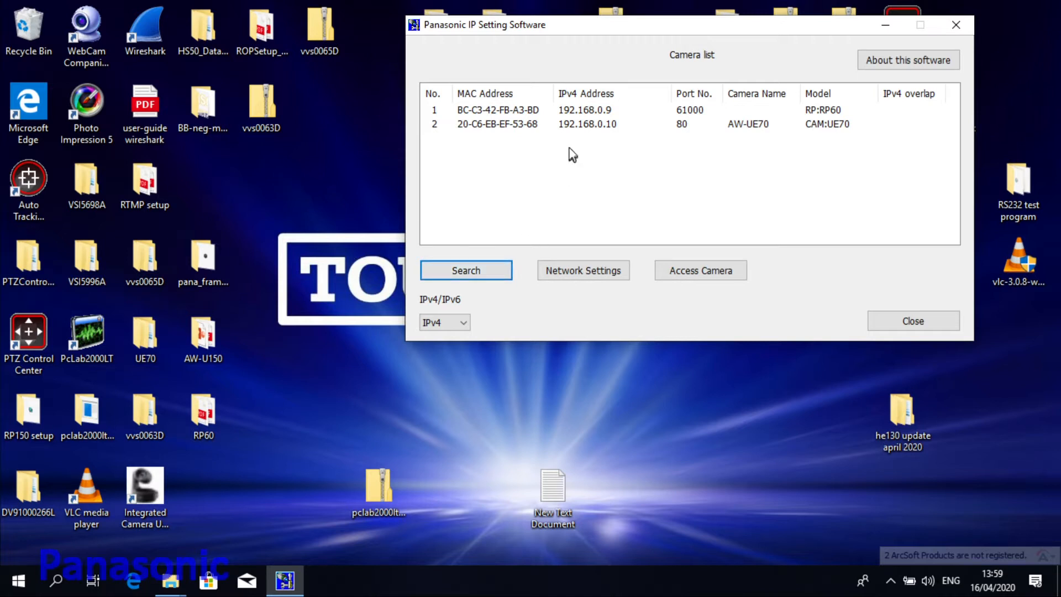
mouse_move(594, 138)
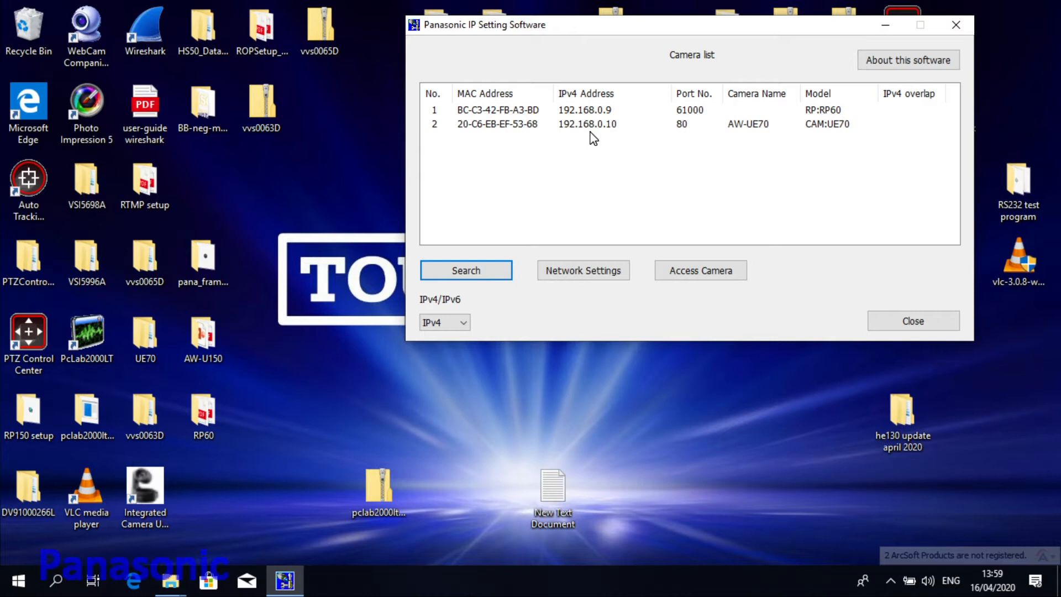
mouse_move(595, 113)
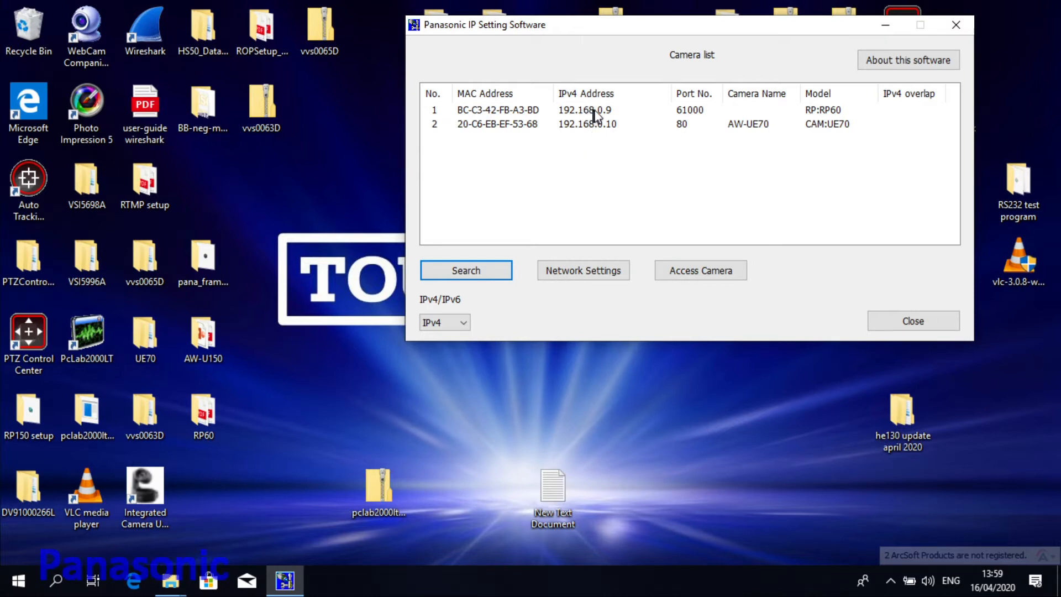
mouse_move(621, 116)
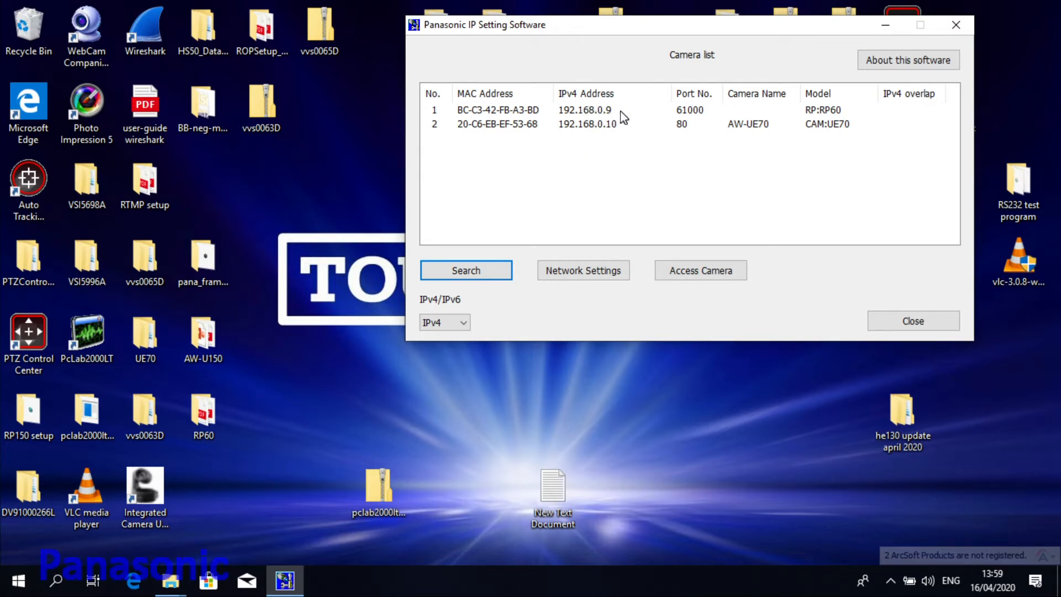
mouse_move(551, 173)
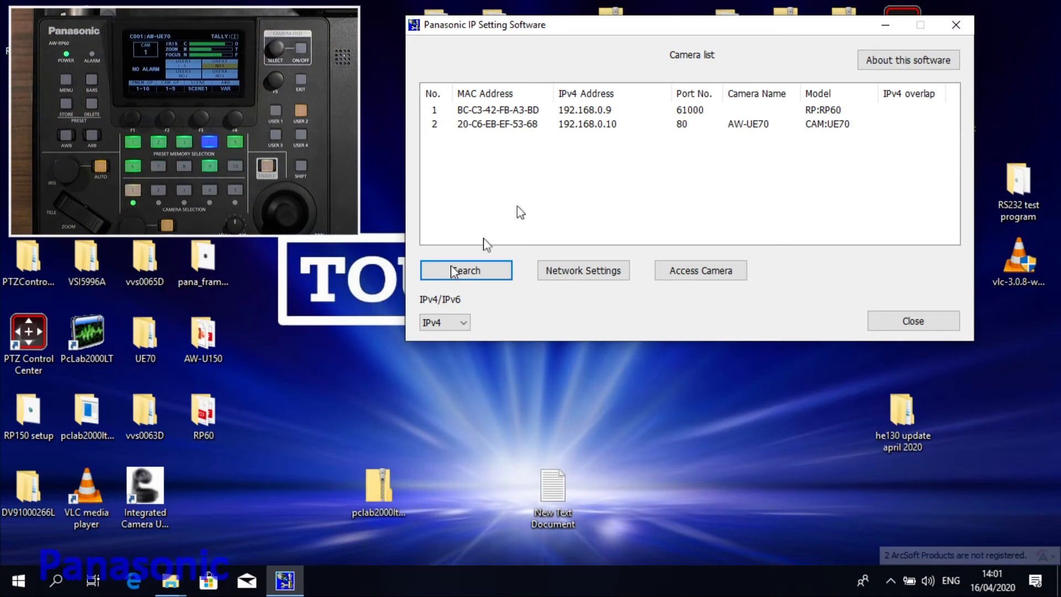
mouse_move(171, 580)
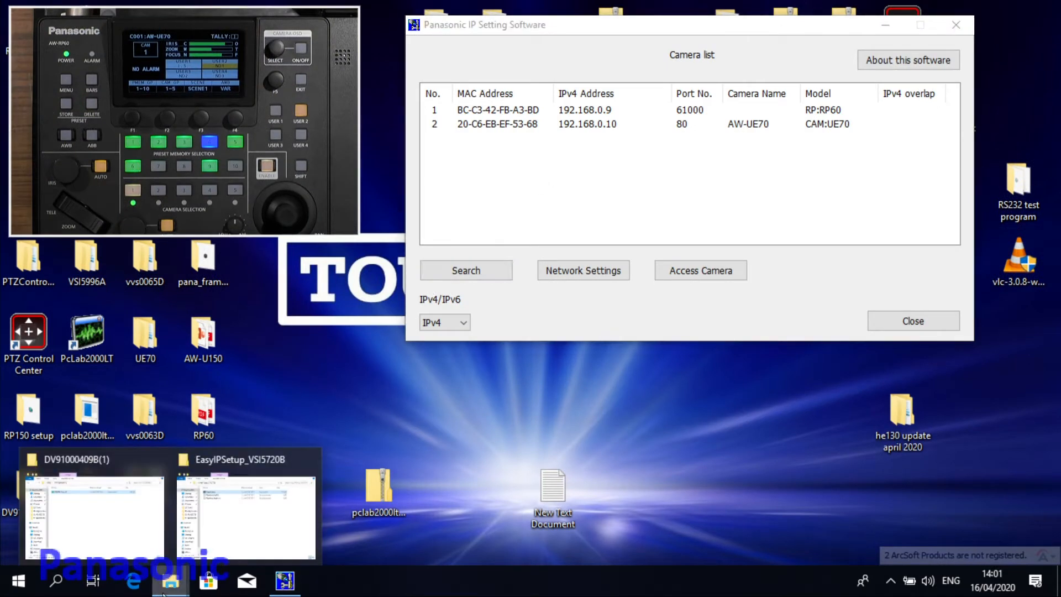
Step: Launch RP60PCTool_10 from its File Explorer folder to open RP60 Setup Software
click(95, 511)
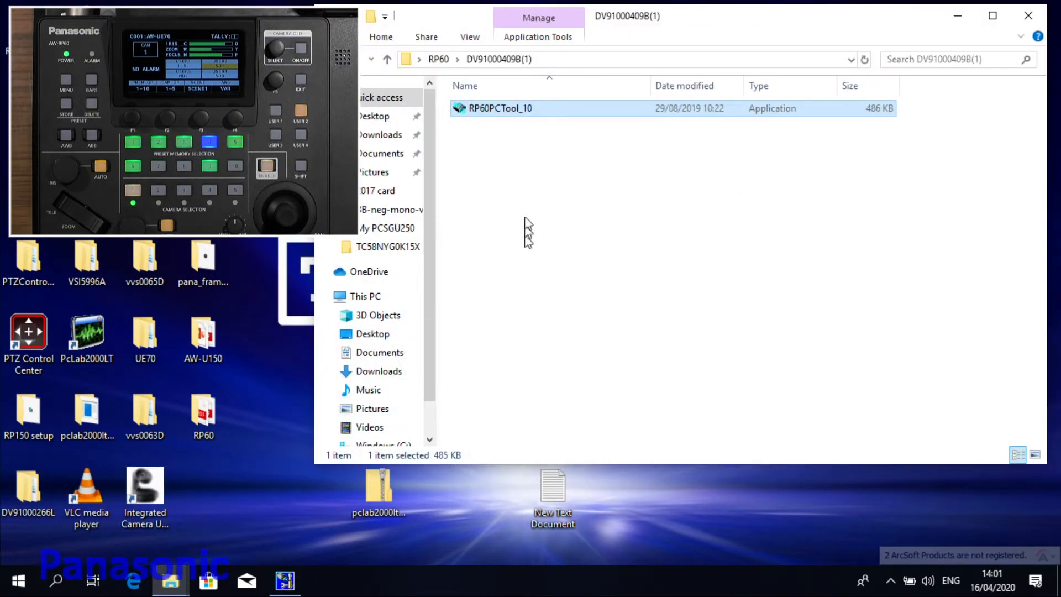
mouse_move(499, 108)
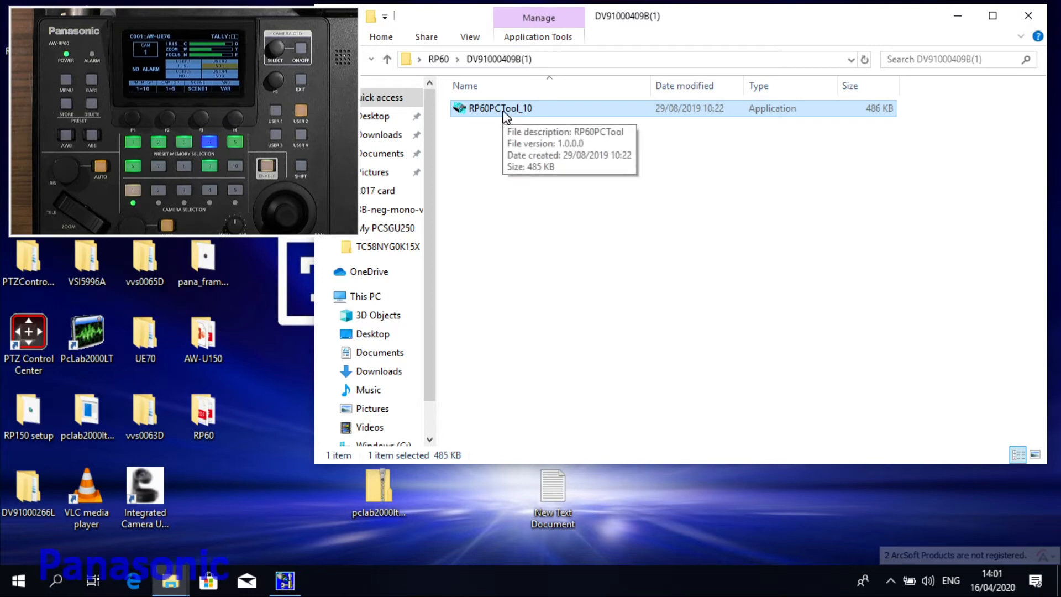
double_click(499, 108)
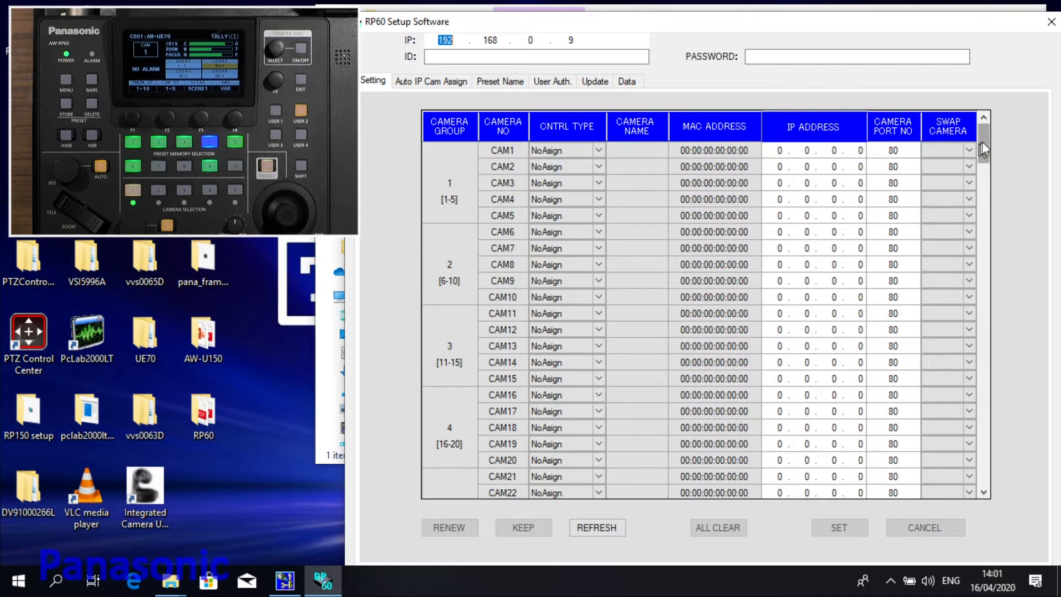
Step: Refresh the camera table from controller 192.168.0.9 and dismiss the Connect Error
scroll(down, 3)
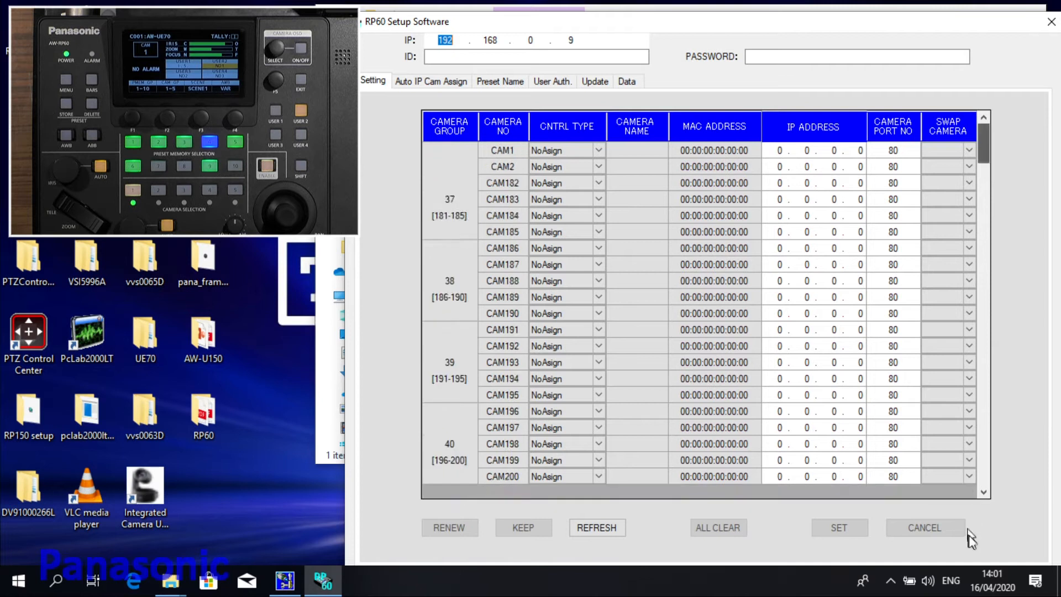
scroll(up, 3)
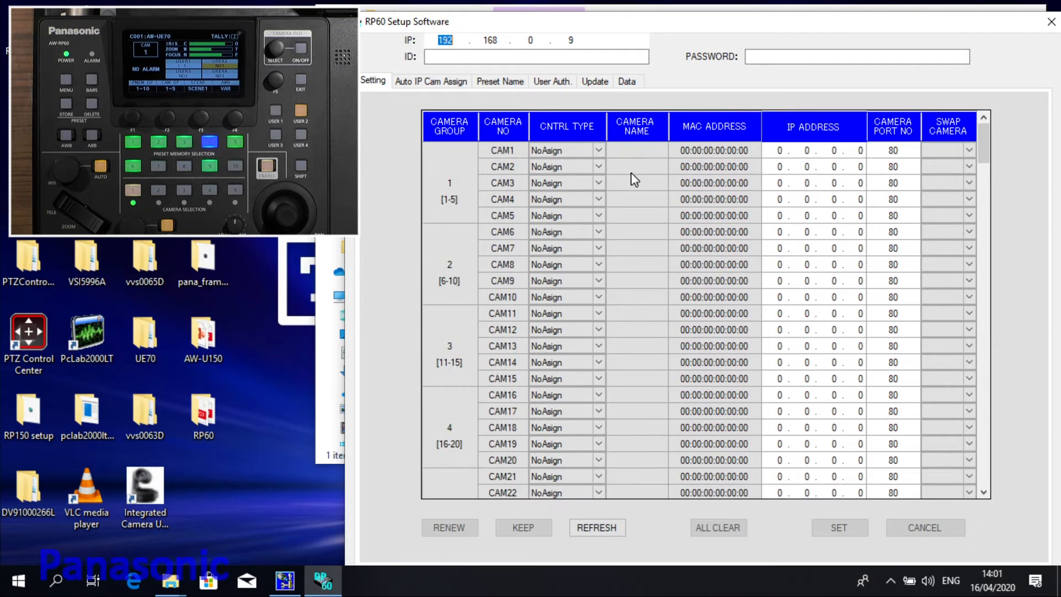
mouse_move(578, 561)
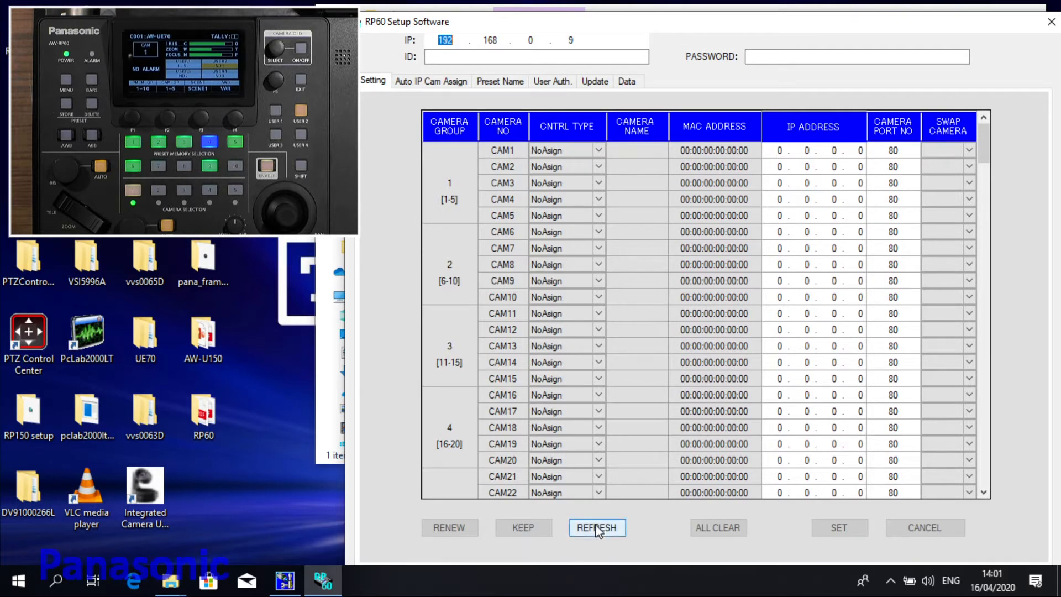
click(596, 528)
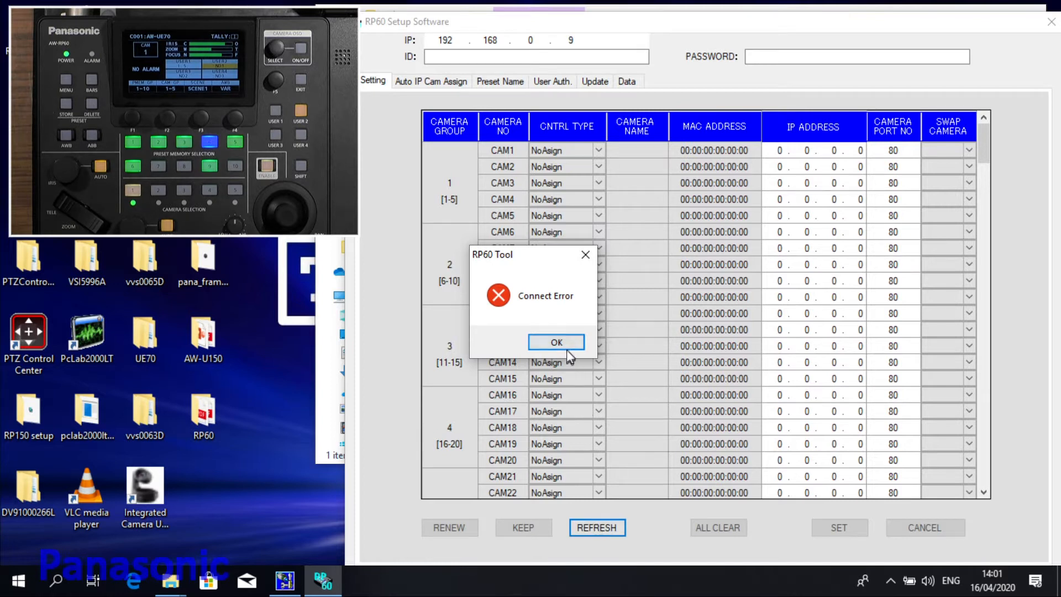
click(555, 342)
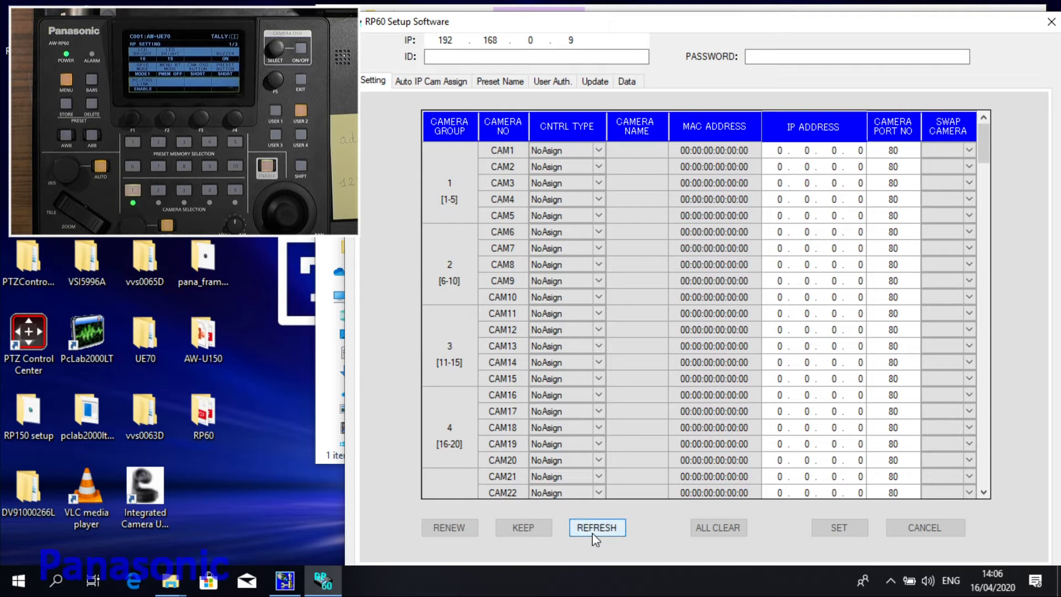
Step: Dismiss the login error, then enter login ID admin123 and the controller password
click(596, 527)
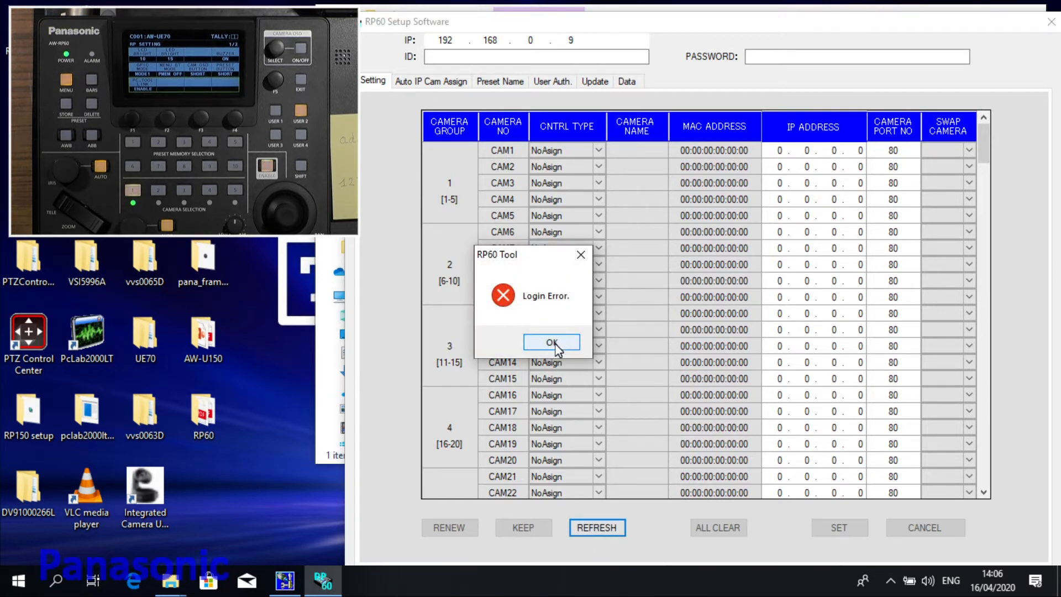
click(551, 342)
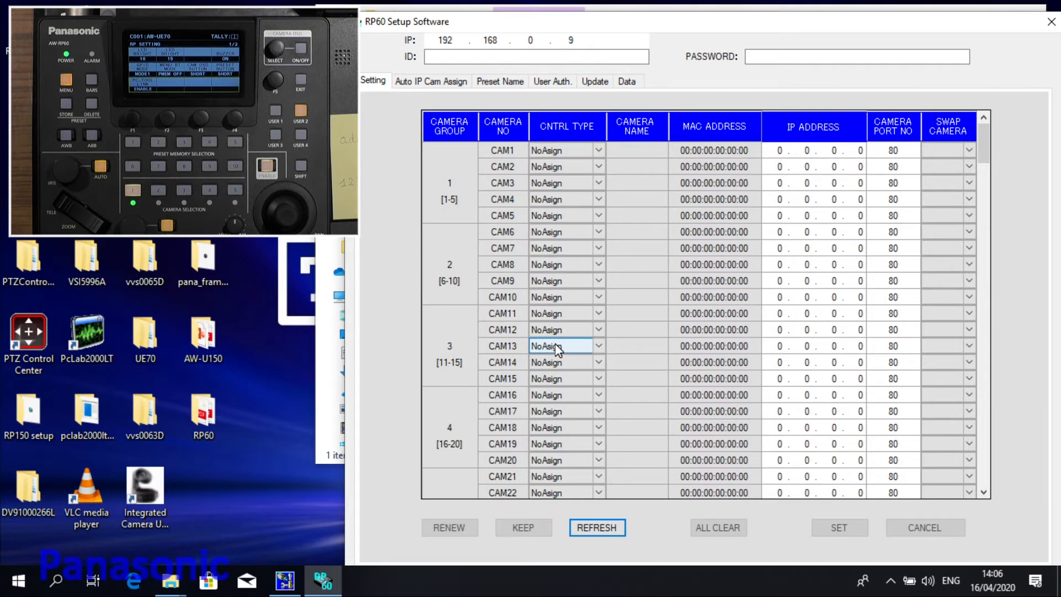
click(534, 57)
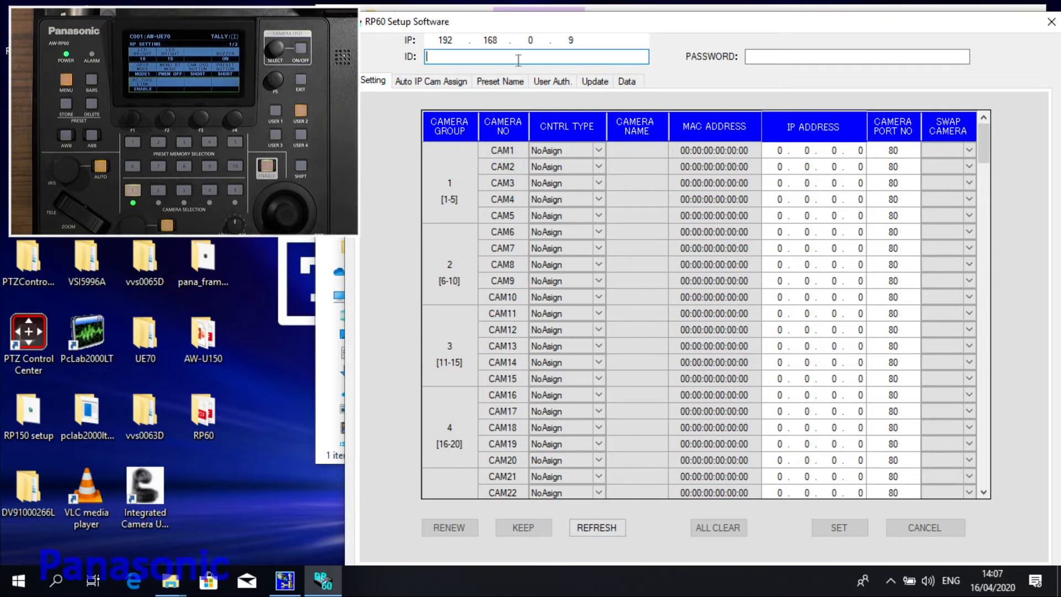
text(a)
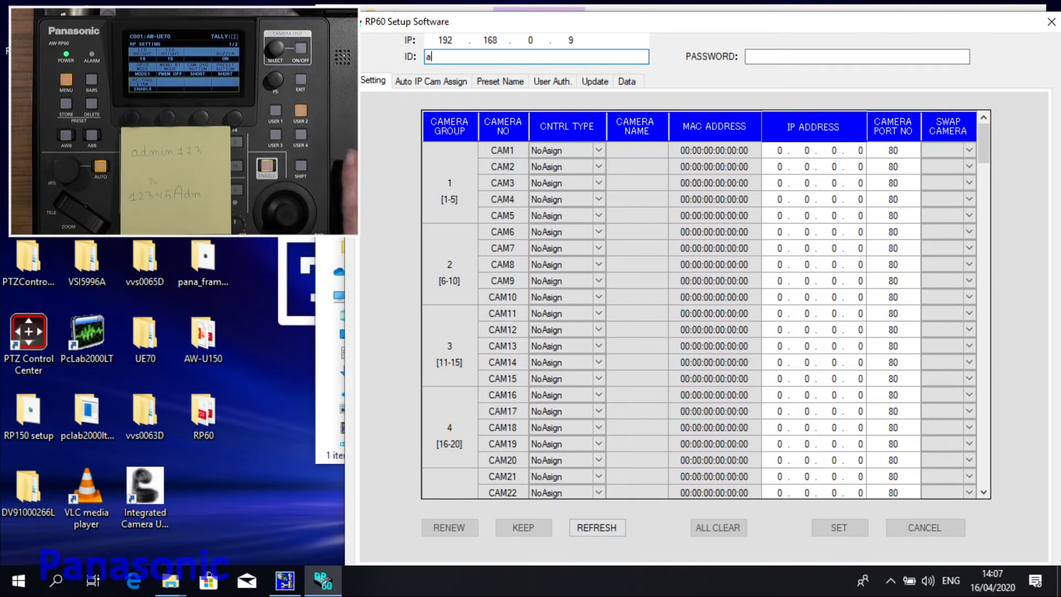
text(d)
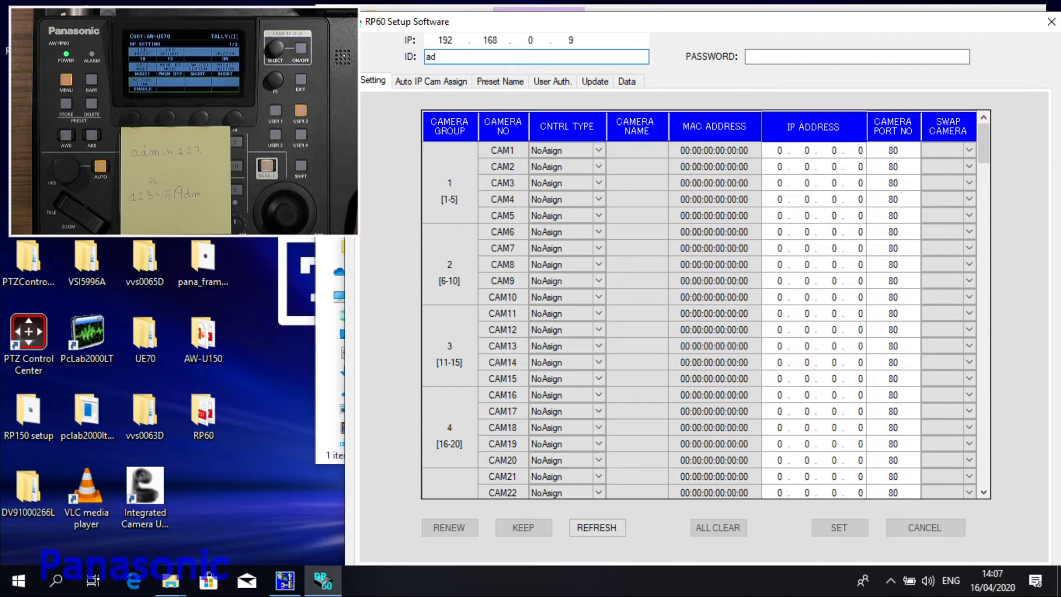
text(min)
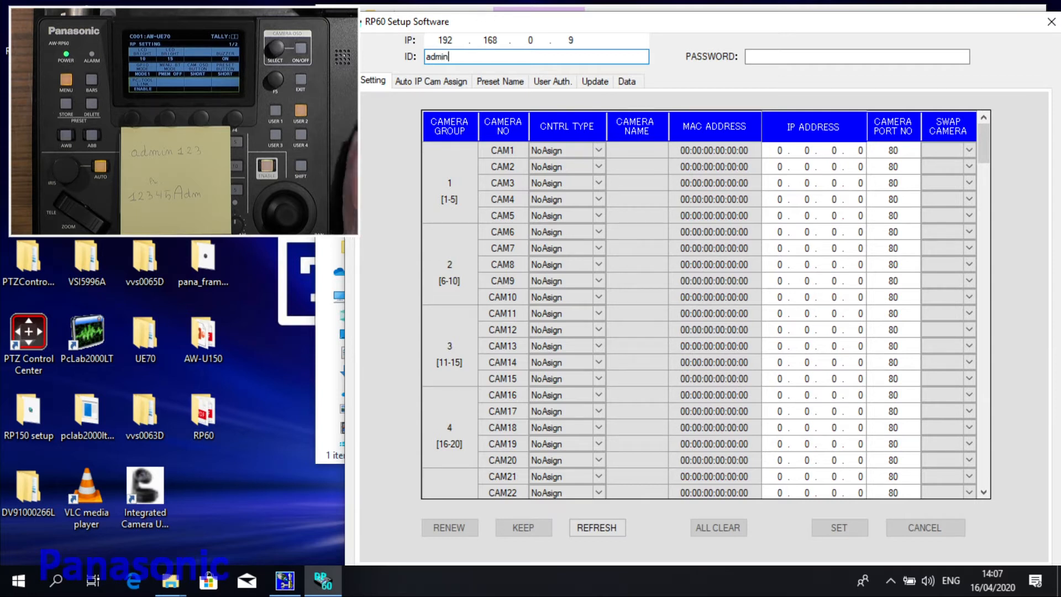
text(123)
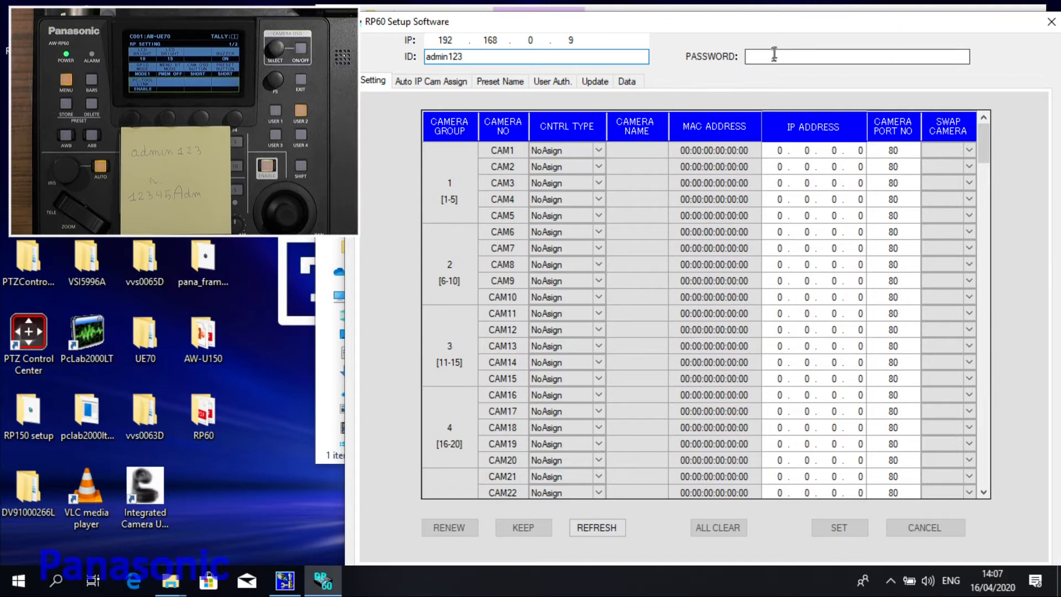
click(856, 56)
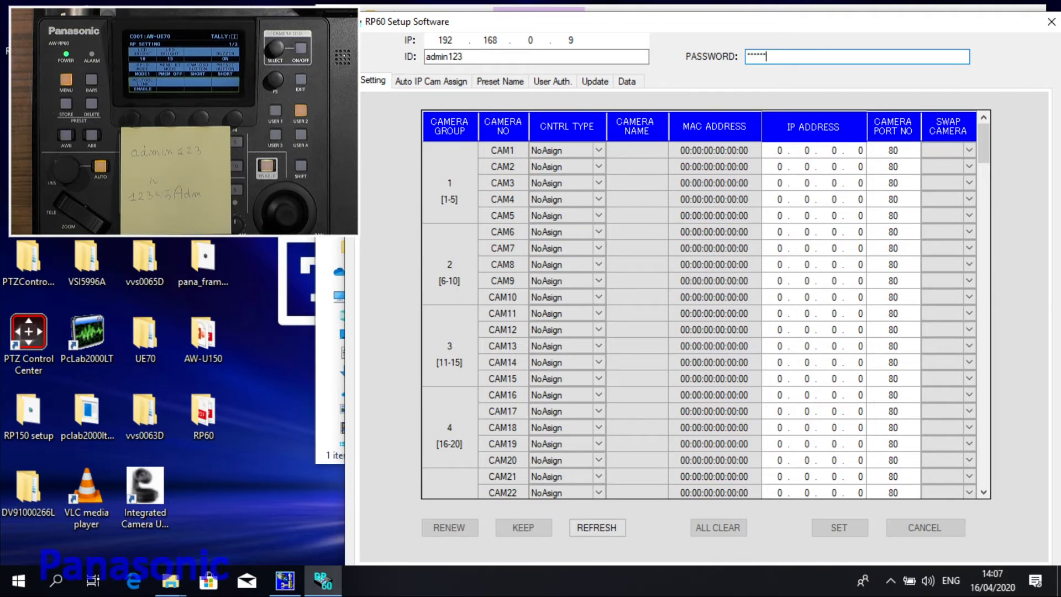
text(•)
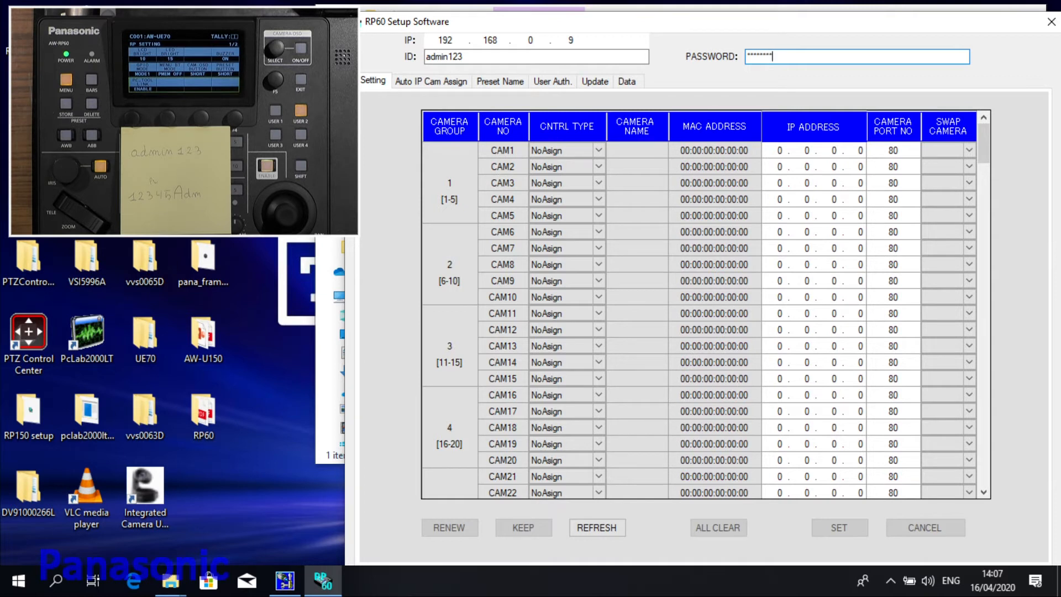
mouse_move(547, 584)
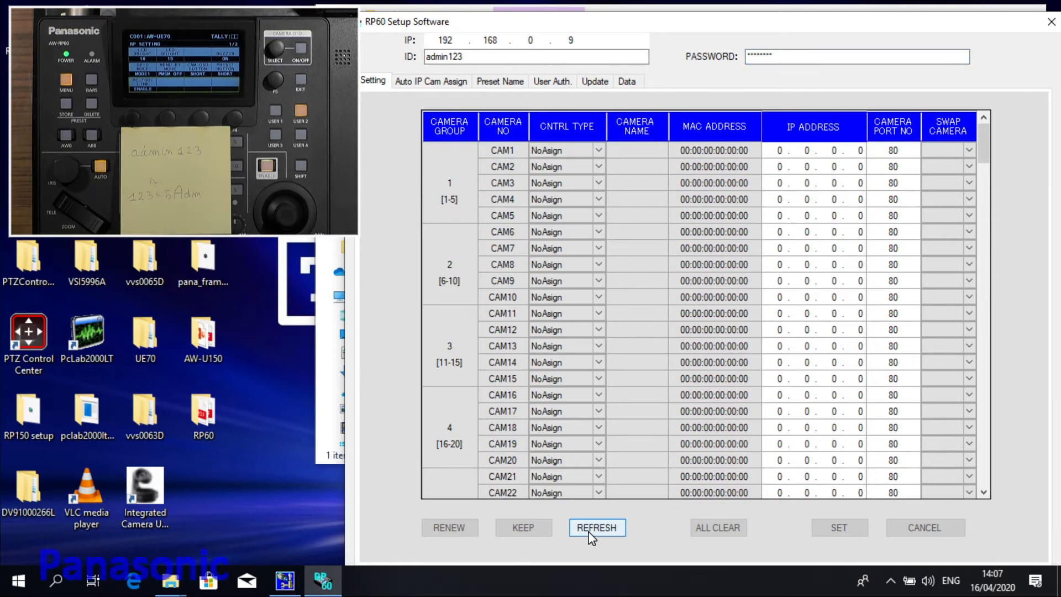
Step: Refresh to load the controller's table, showing CAM1 as AW-UE70 at 192.168.0.10
click(597, 527)
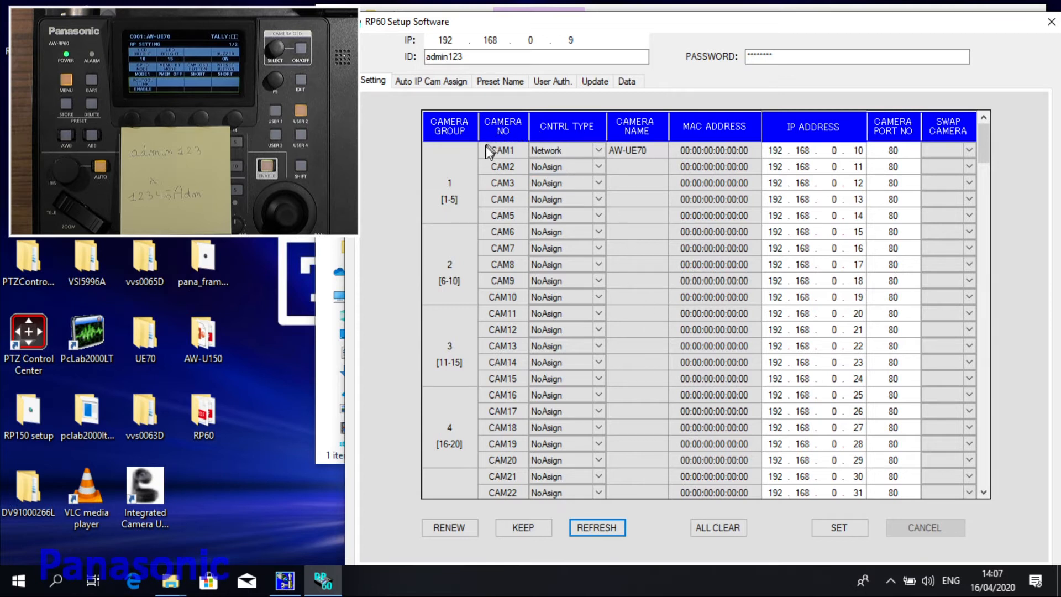
mouse_move(500, 156)
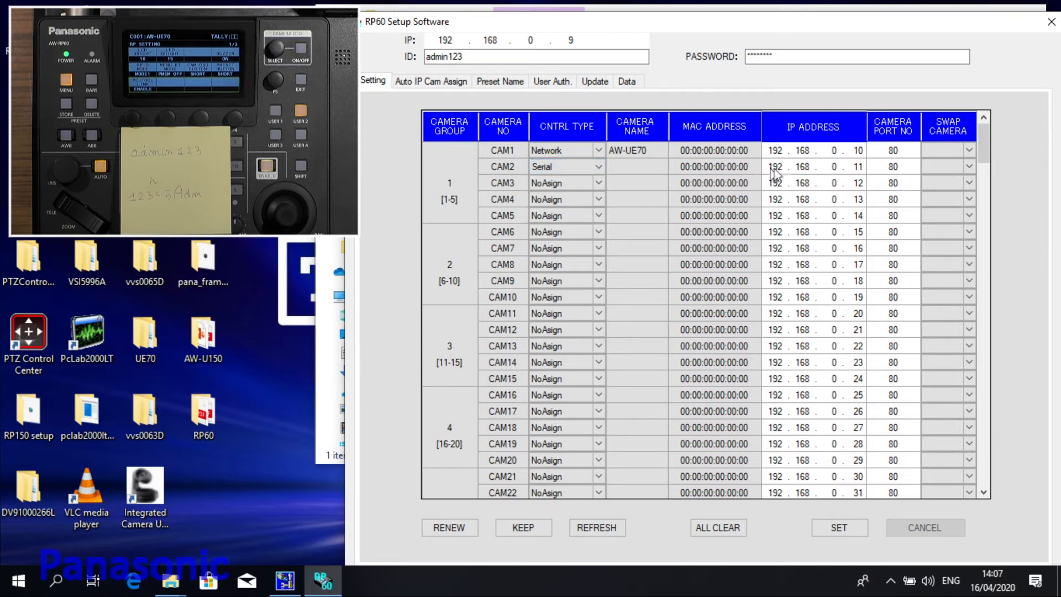
mouse_move(797, 175)
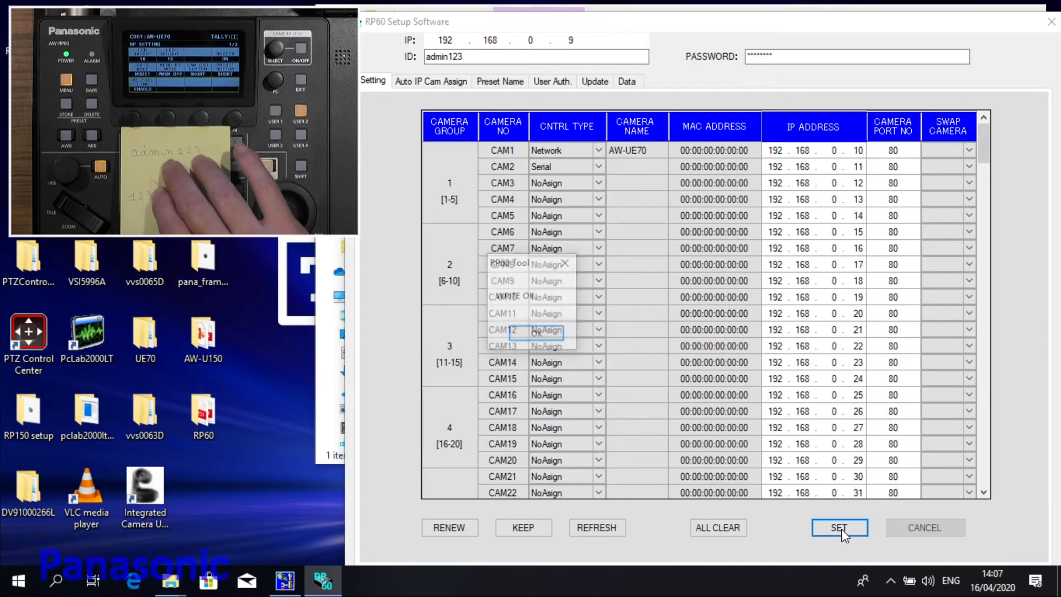
Step: Write the table with CAM2 set to Serial to the controller and confirm WRITE OK
click(839, 528)
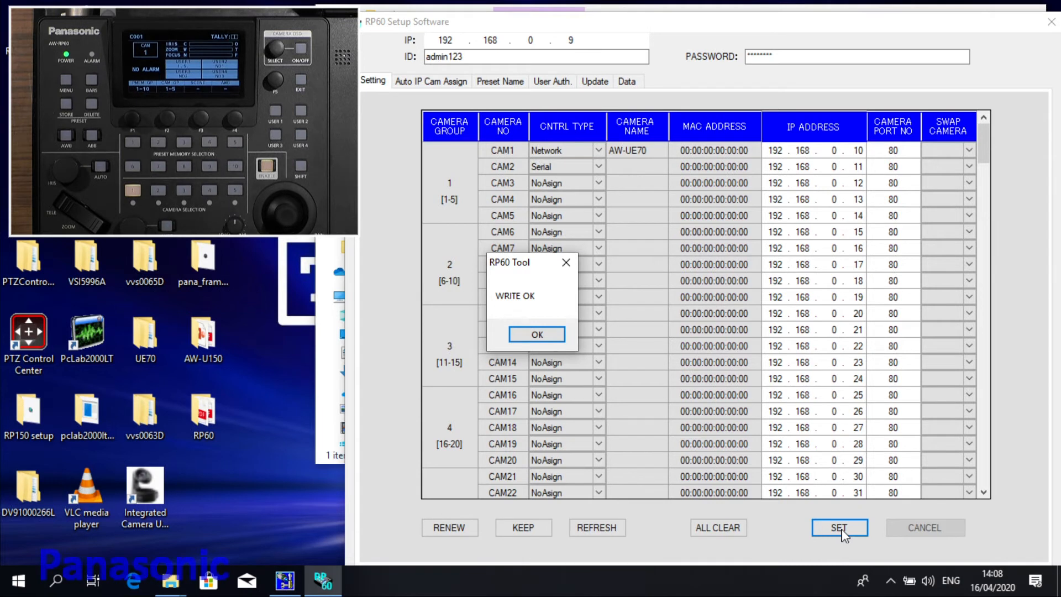
mouse_move(592, 438)
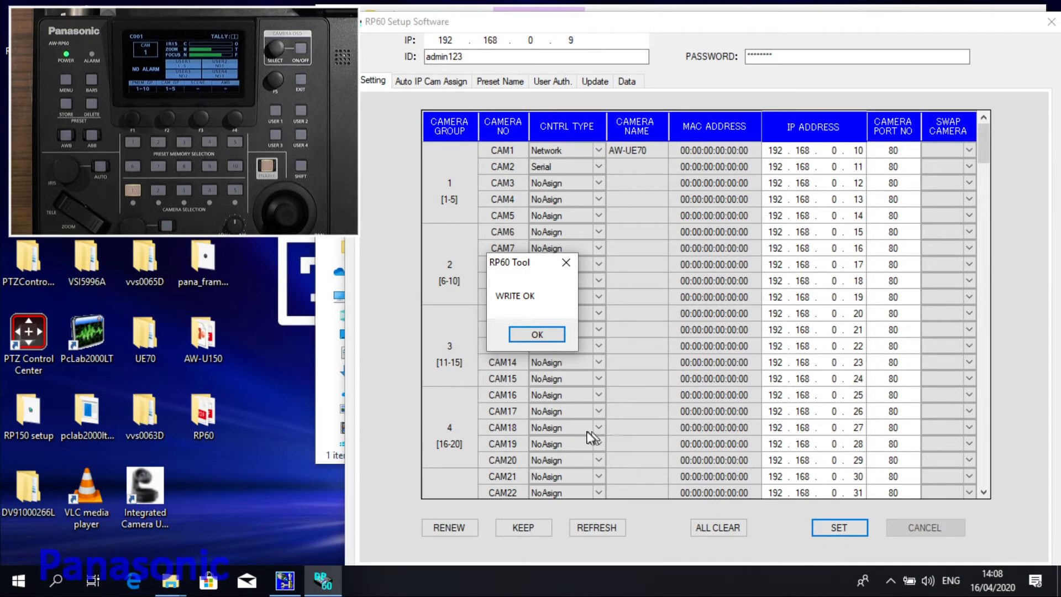
click(536, 334)
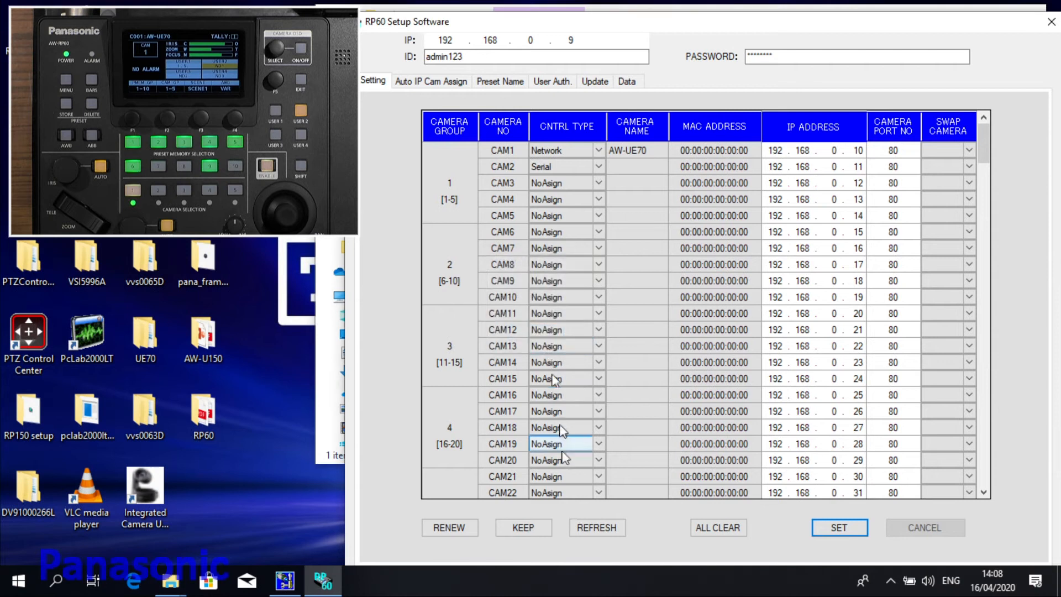
click(597, 528)
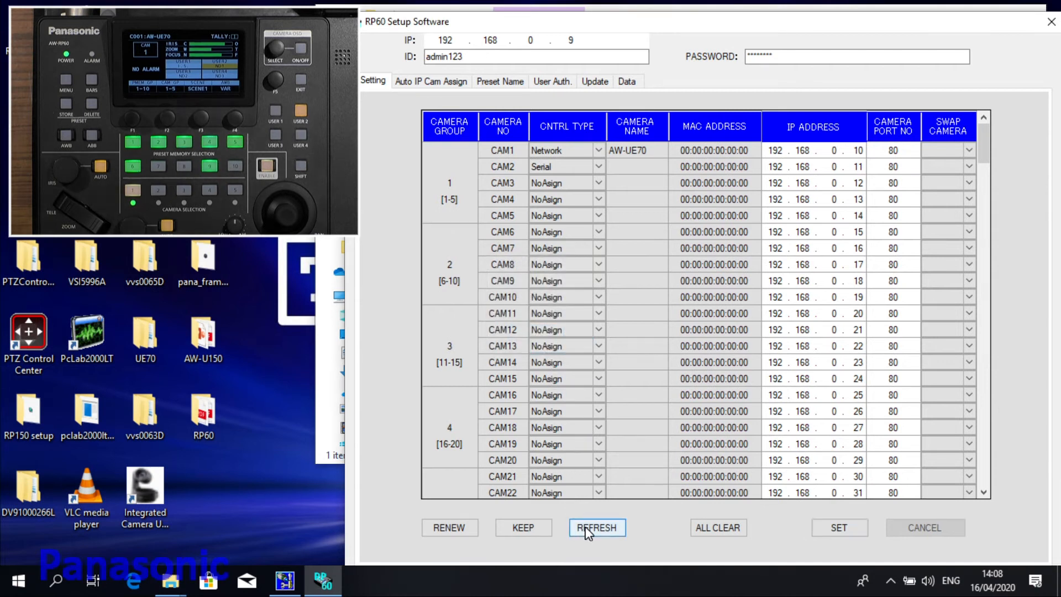
click(597, 527)
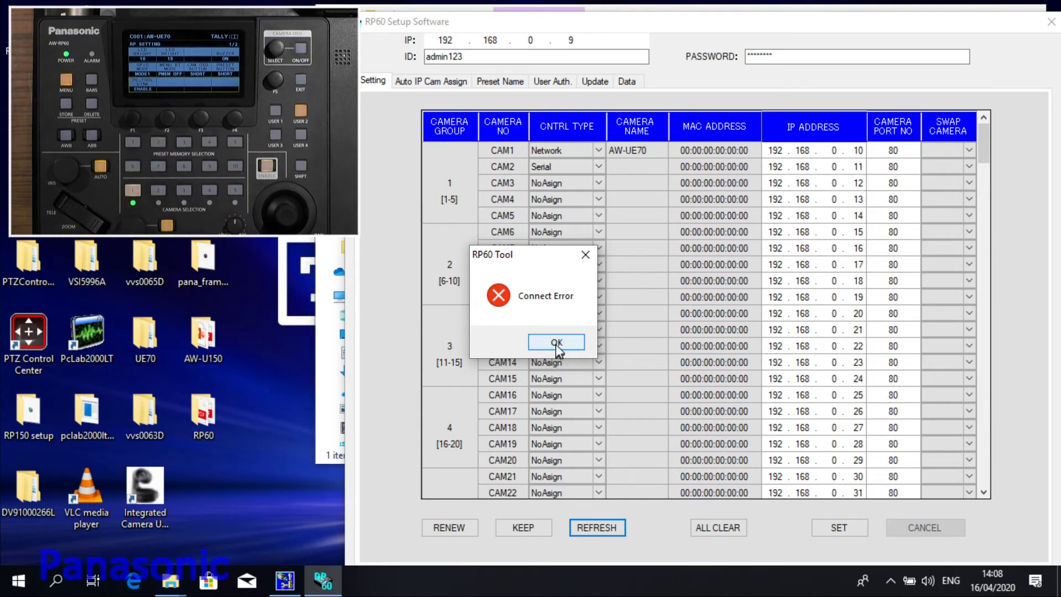
click(556, 342)
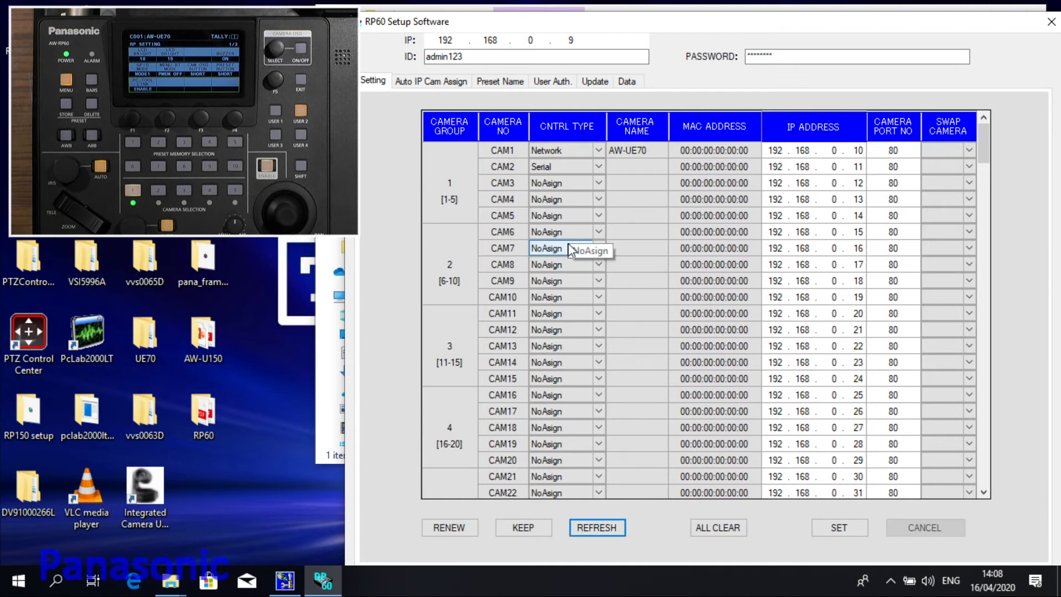
mouse_move(578, 287)
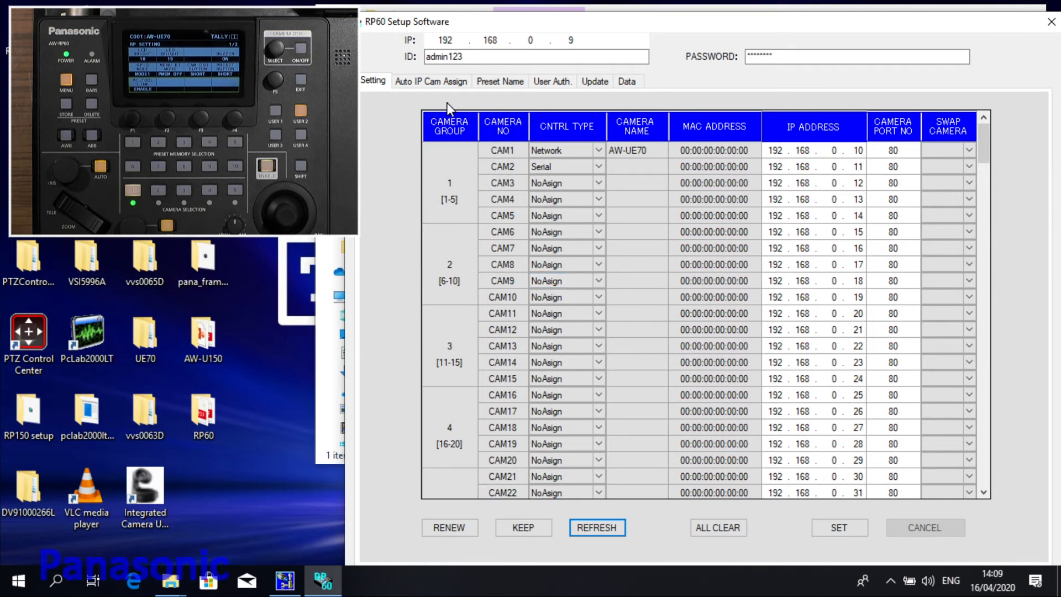
mouse_move(629, 417)
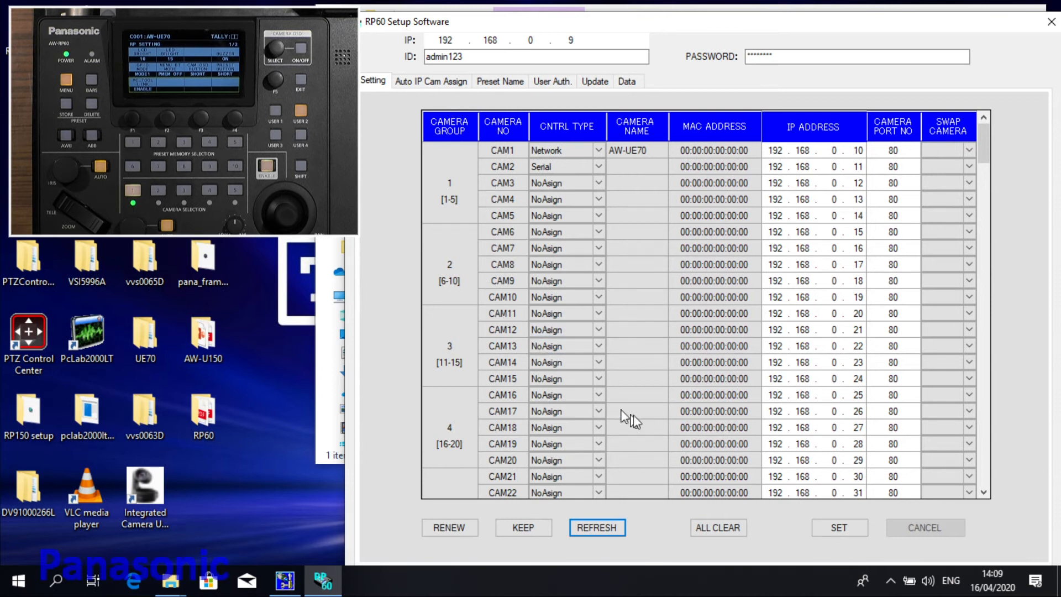
mouse_move(448, 106)
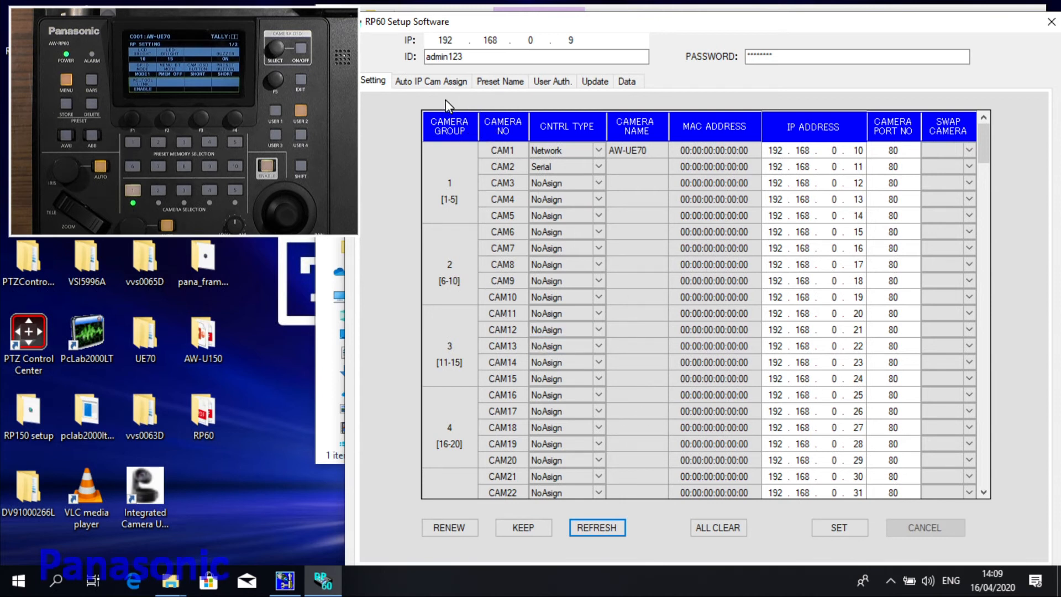
mouse_move(441, 99)
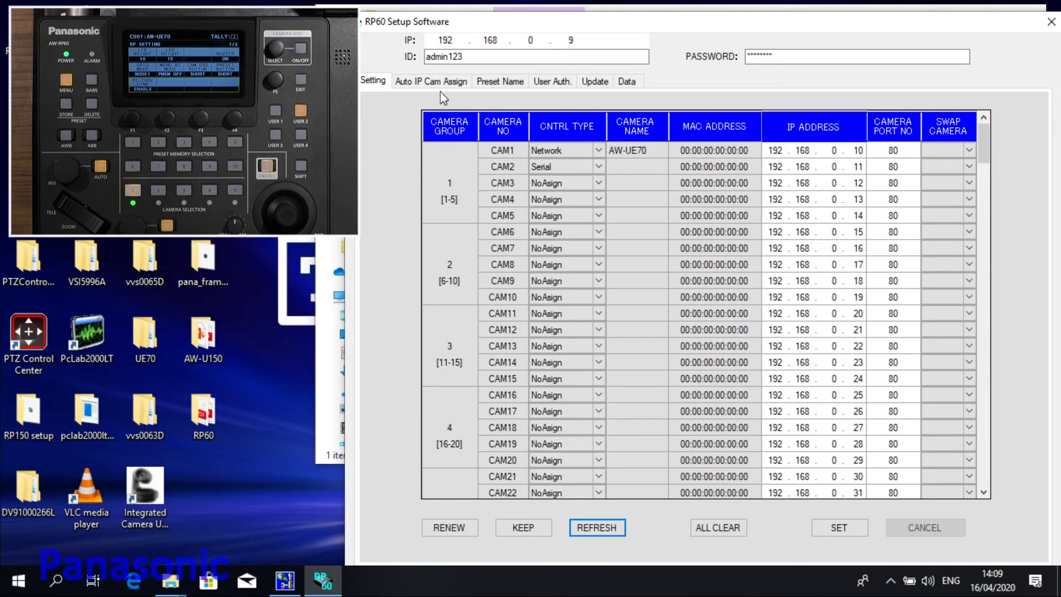
Step: View the Auto IP Cam Assign and Preset Name tabs, ending on User Auth
click(431, 81)
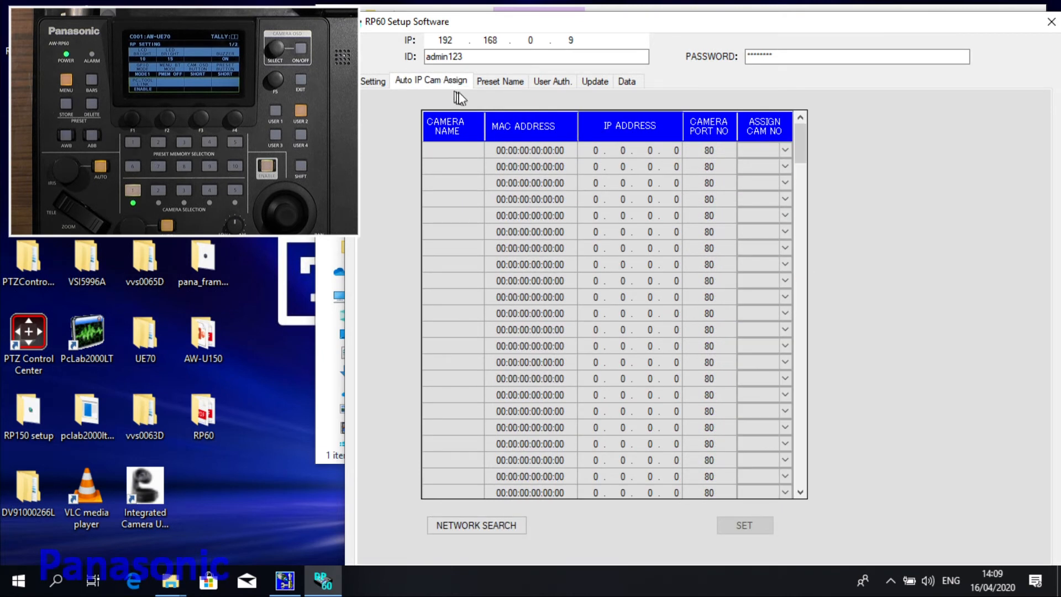
click(500, 81)
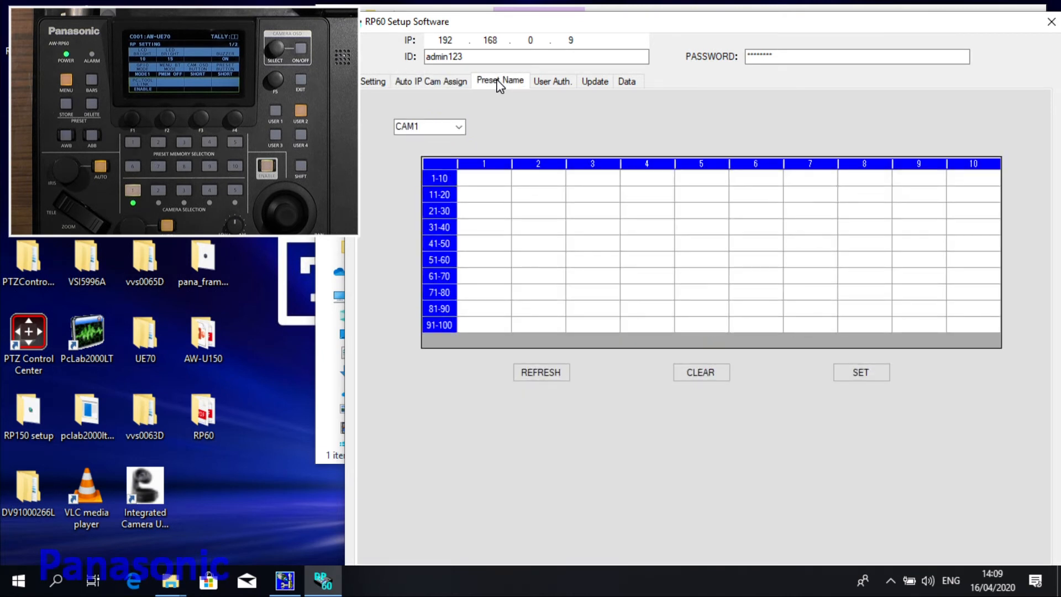
mouse_move(457, 198)
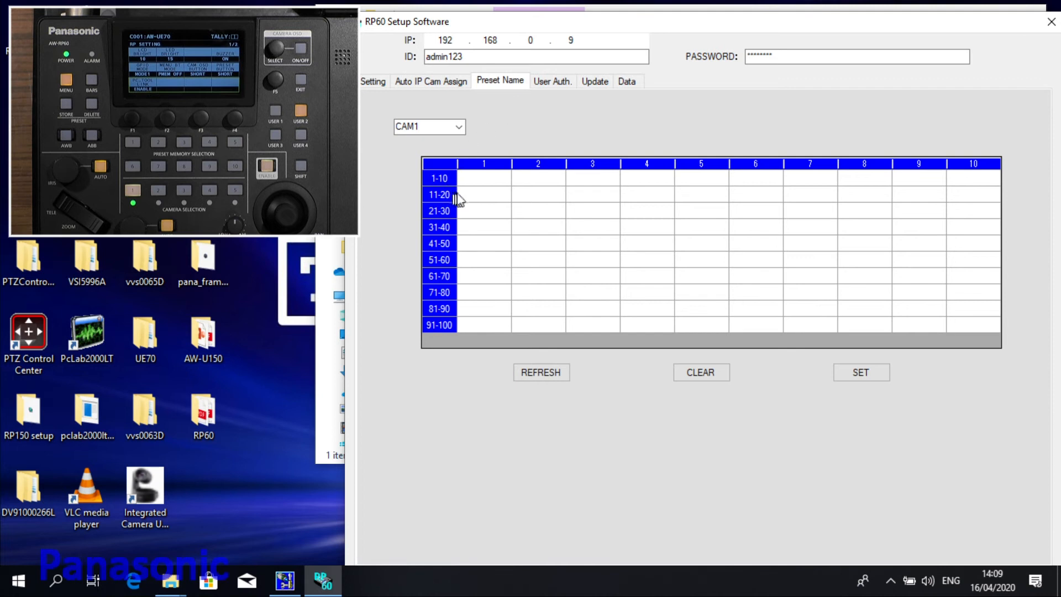
mouse_move(521, 127)
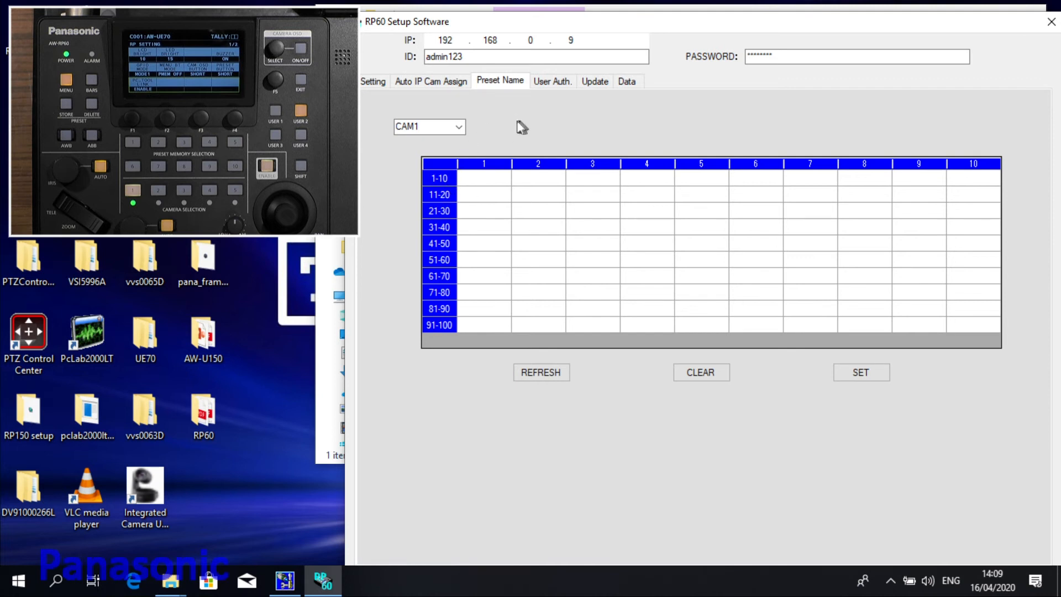
mouse_move(553, 81)
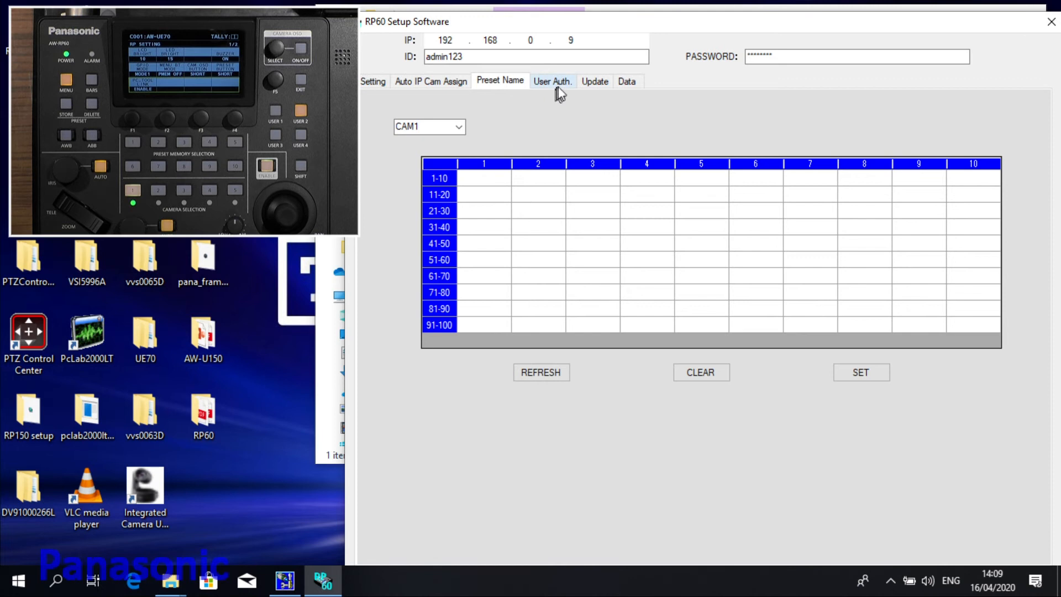
click(553, 81)
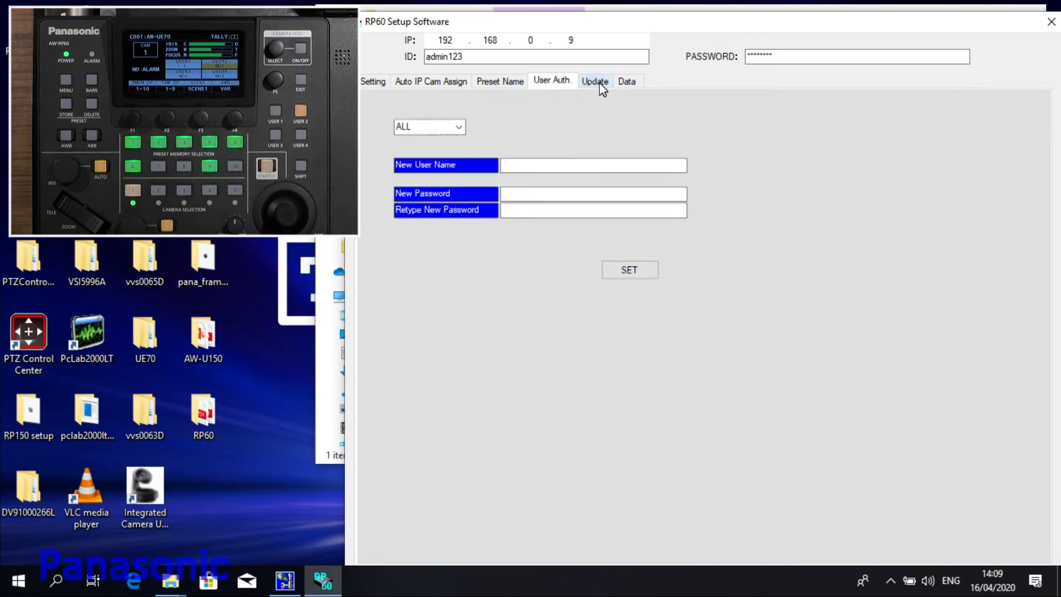
Step: View the Update page, select CAM1 in User Auth., then return to Auto IP Cam Assign
click(594, 81)
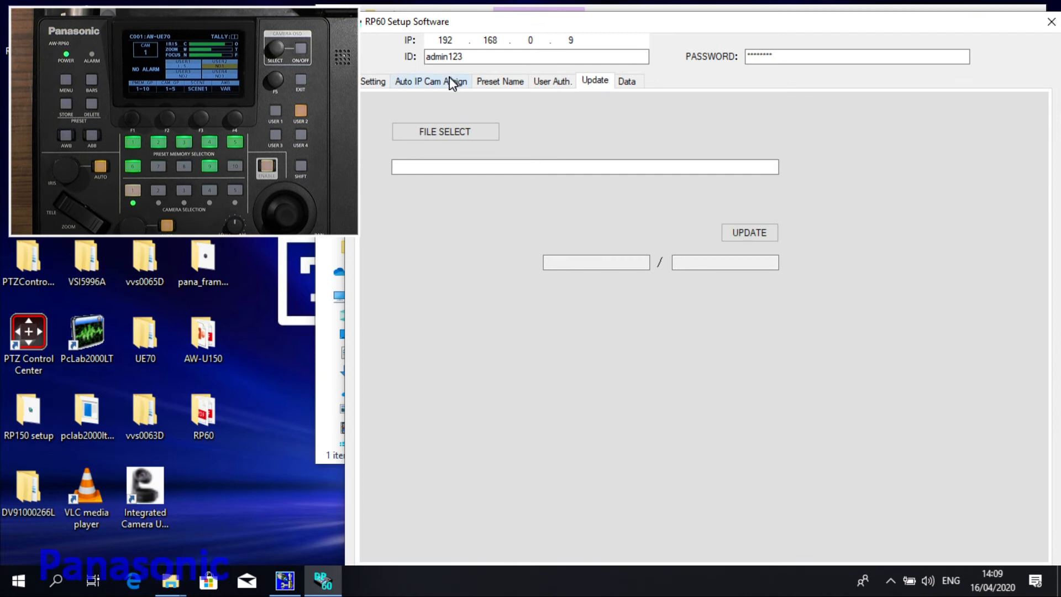
click(430, 81)
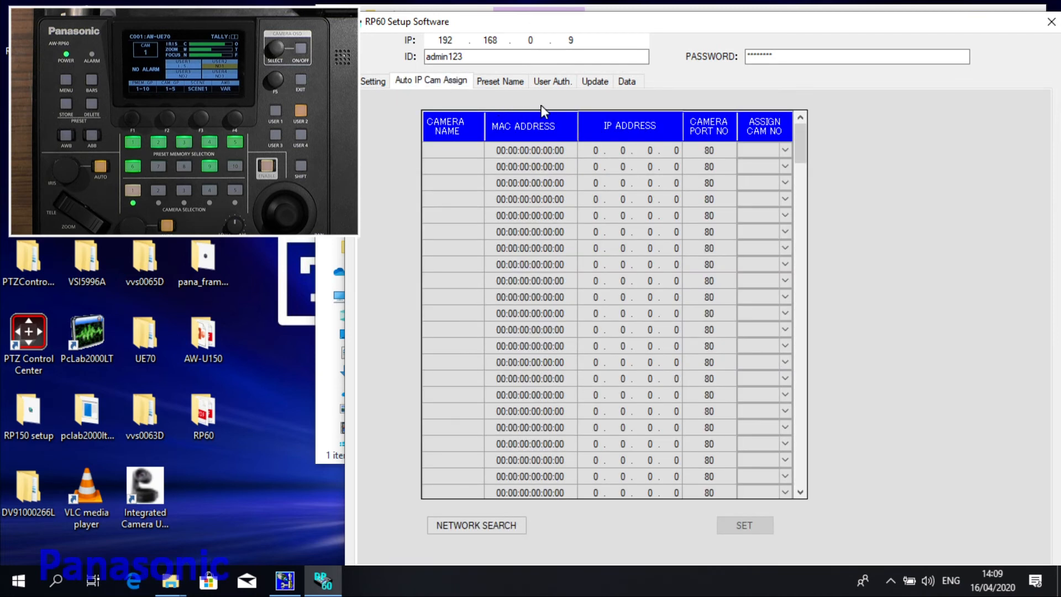
click(553, 81)
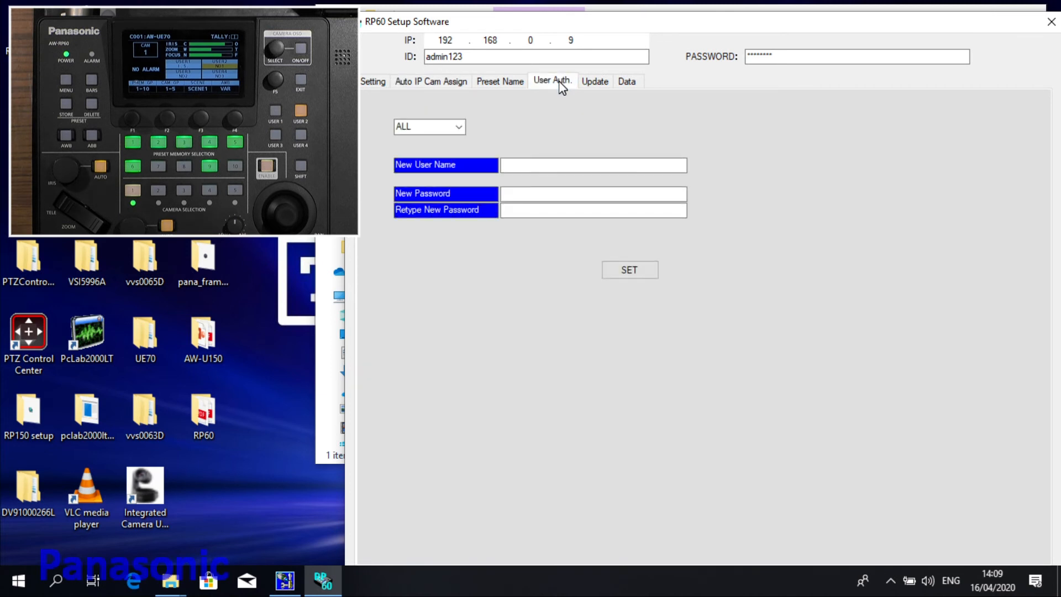
mouse_move(548, 121)
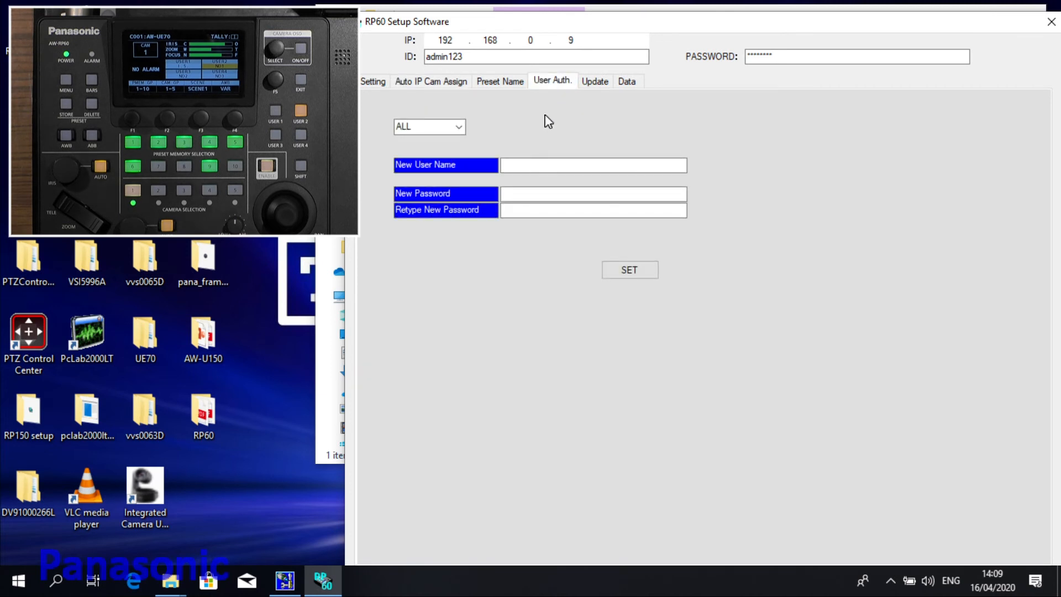
click(459, 126)
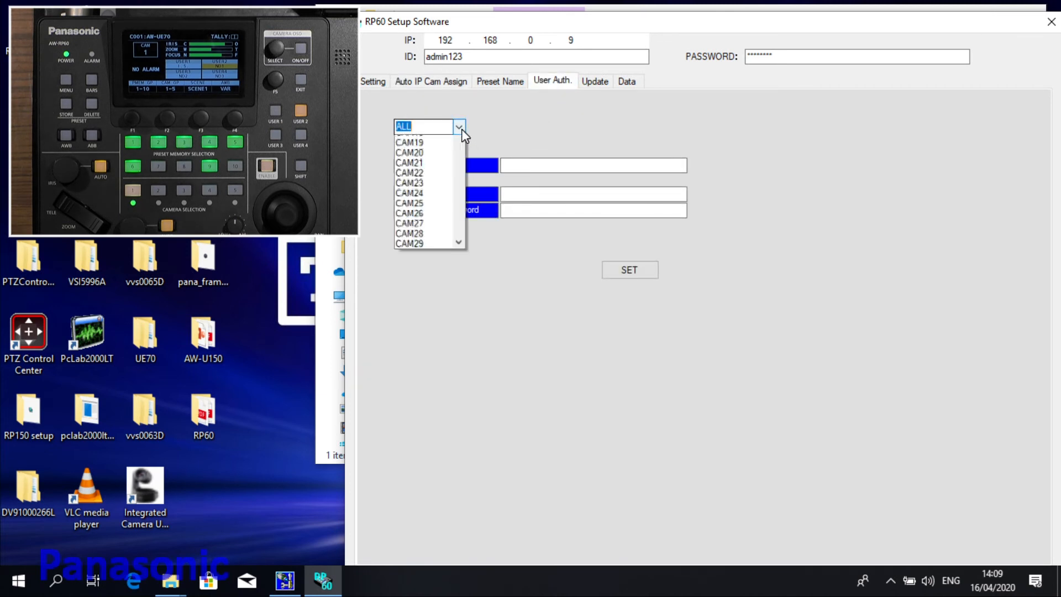
click(428, 127)
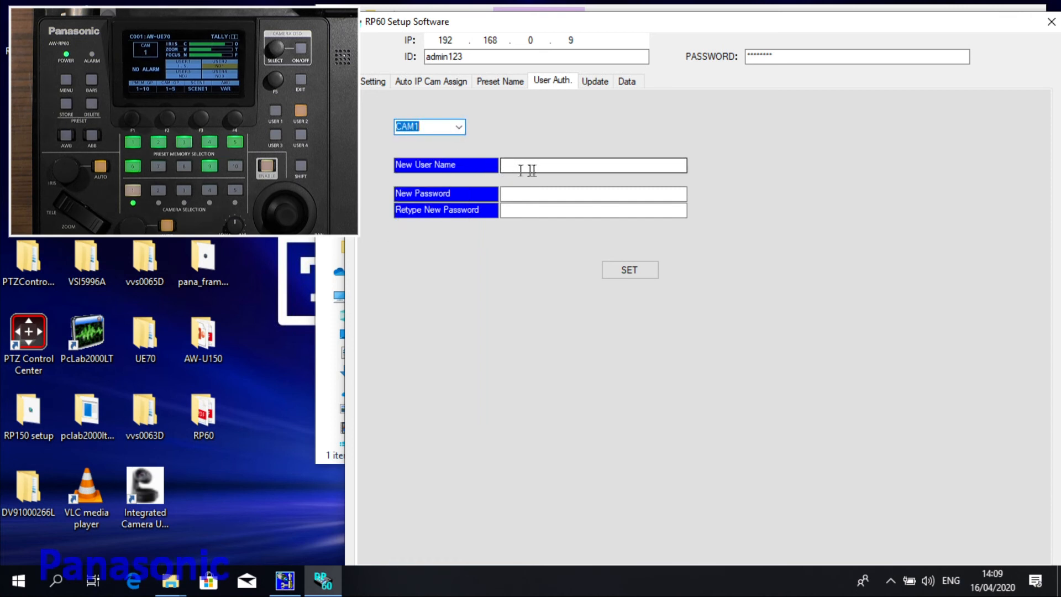
mouse_move(554, 163)
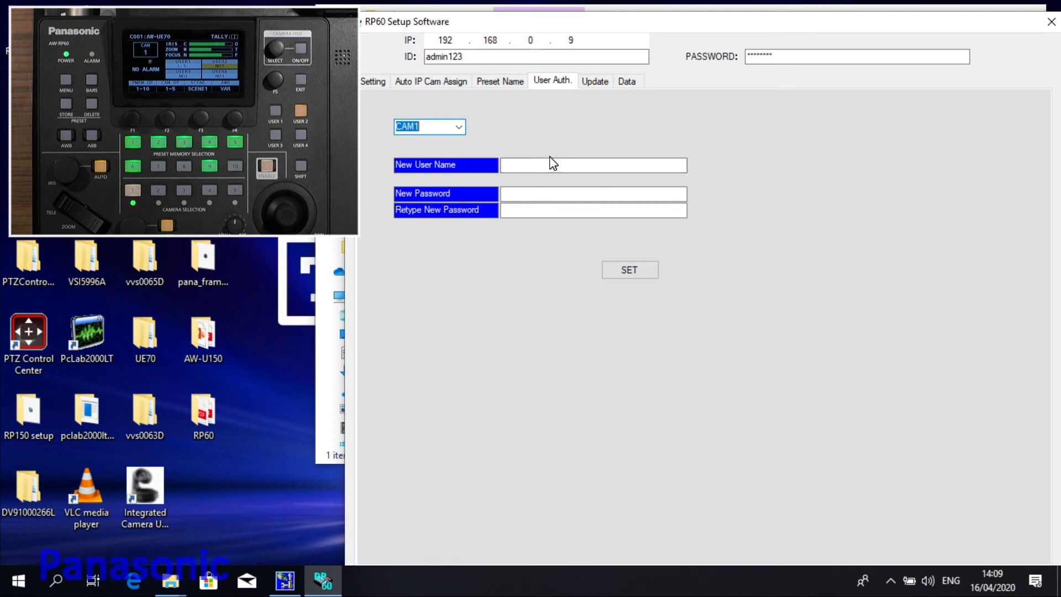
mouse_move(564, 132)
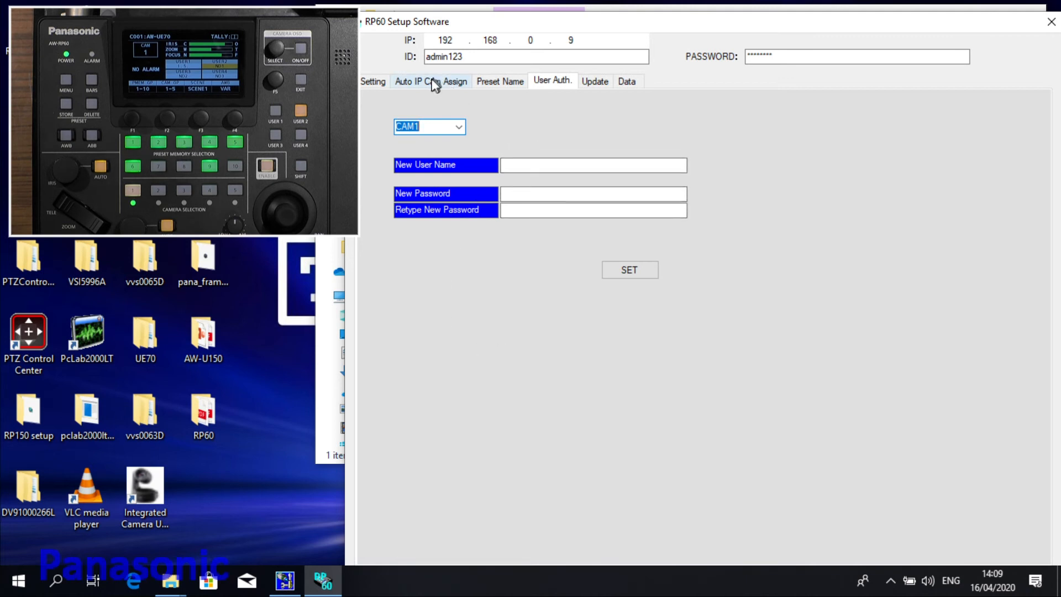
click(431, 81)
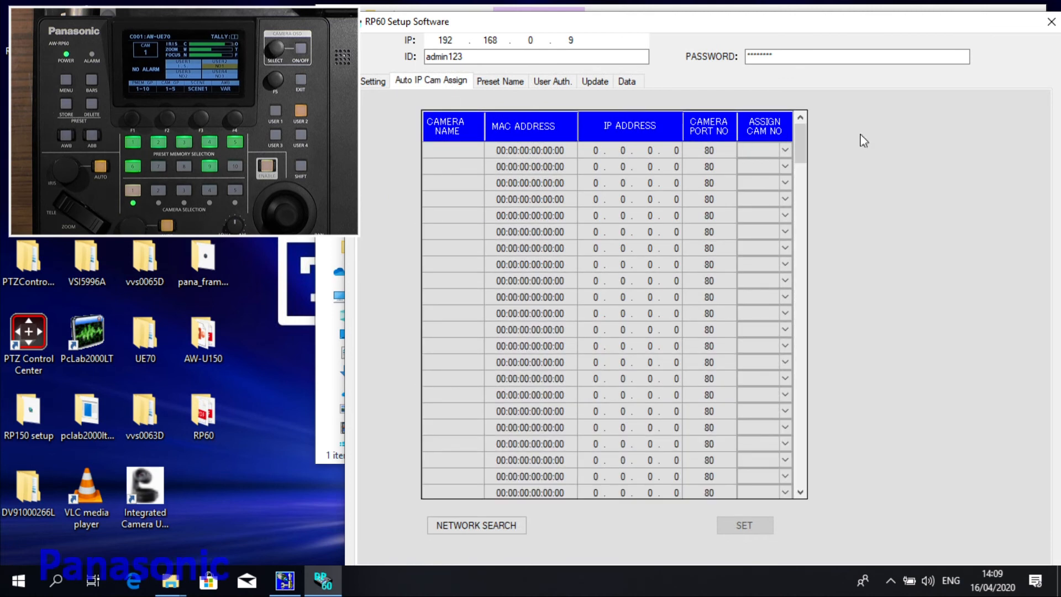
mouse_move(895, 138)
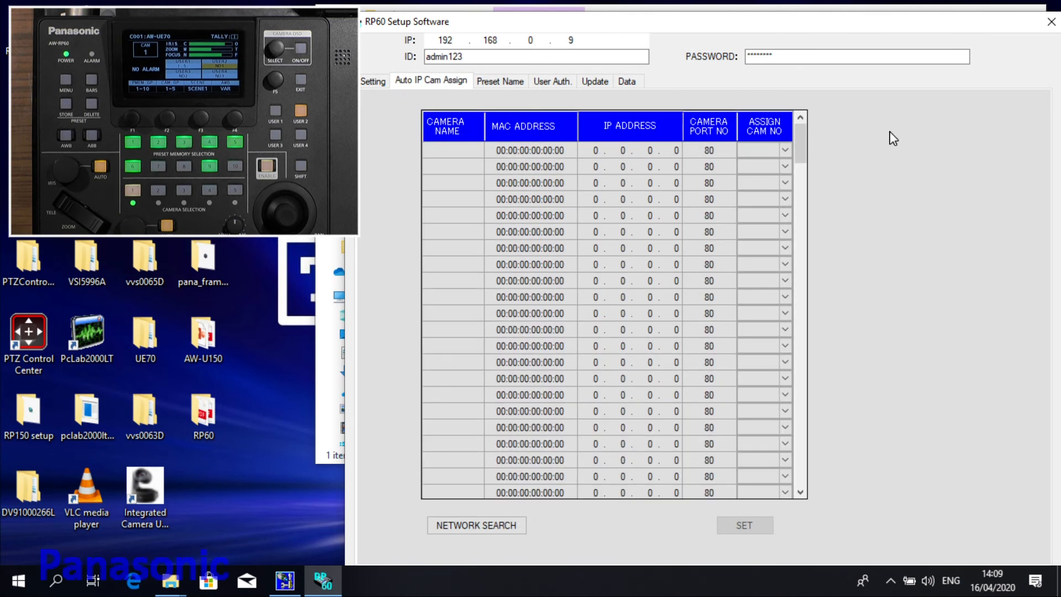